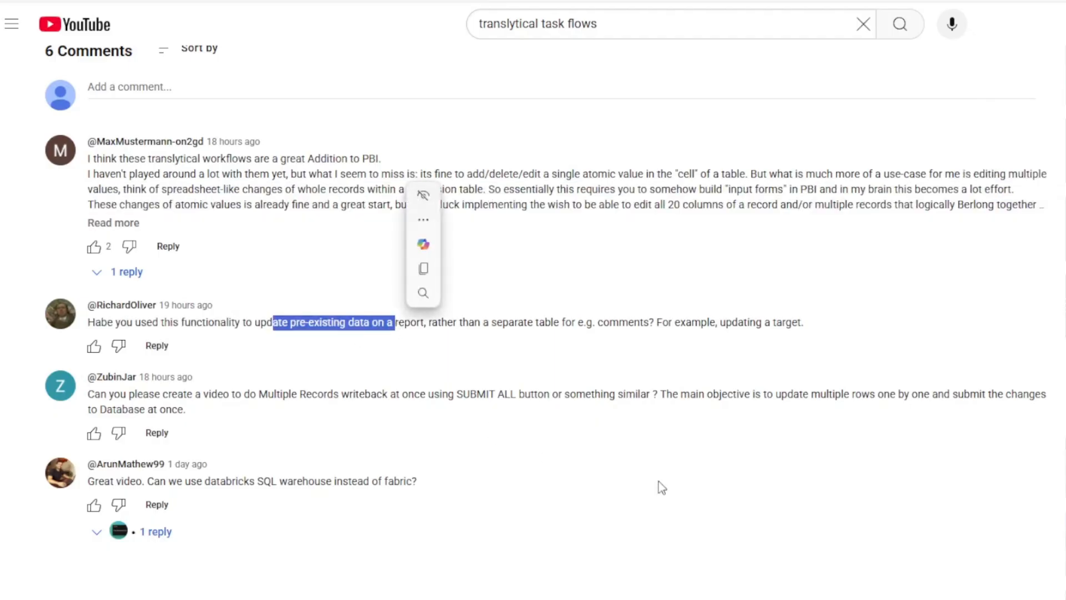
Step: Select products P020, P021 and P022 in the product slicer
click(663, 486)
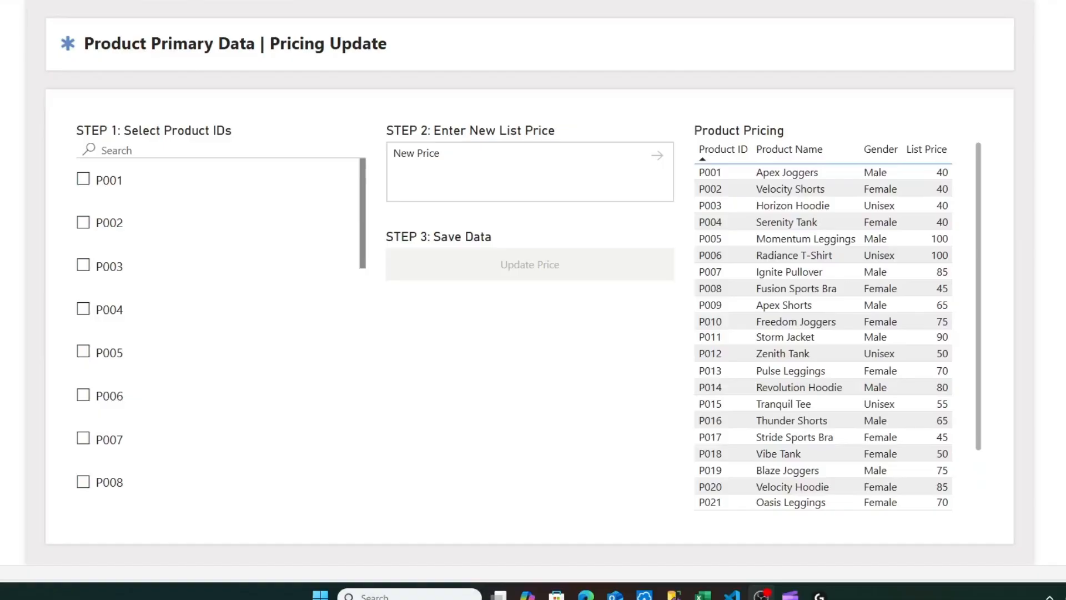
mouse_move(186, 197)
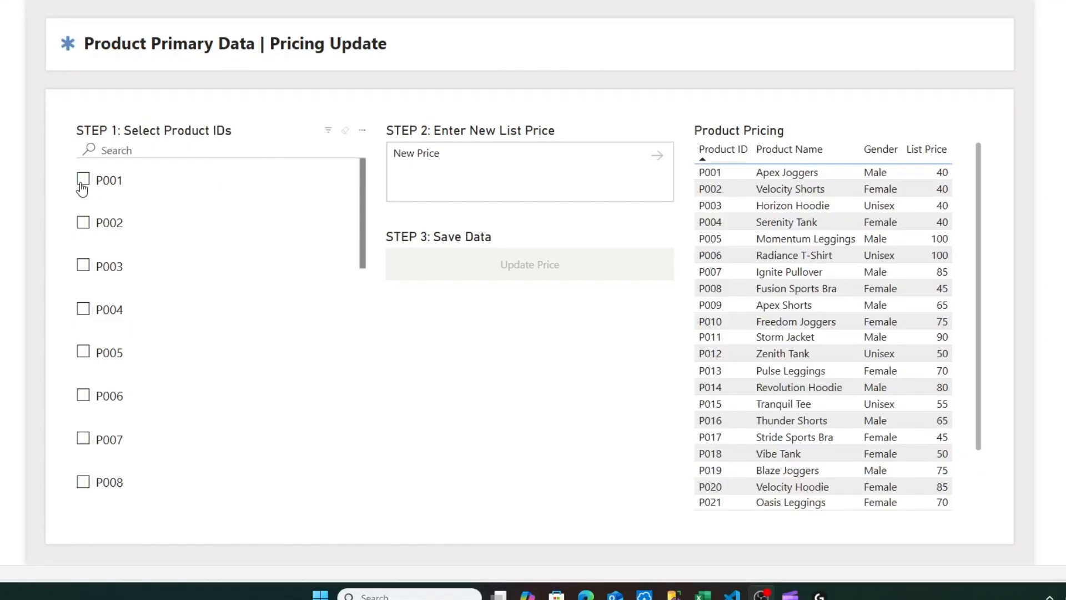
scroll(down, 3)
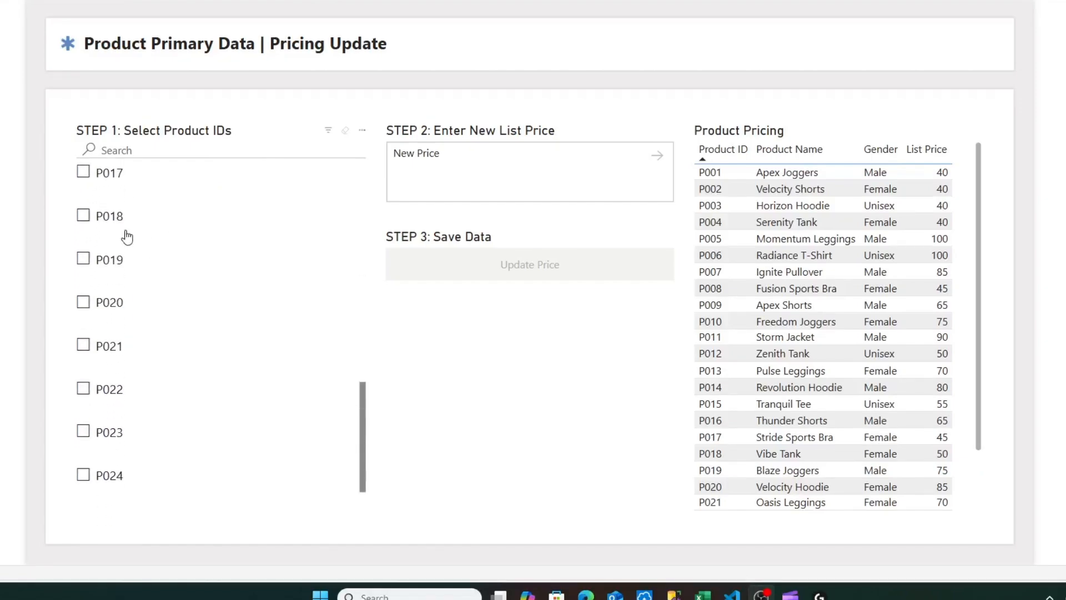
scroll(up, 3)
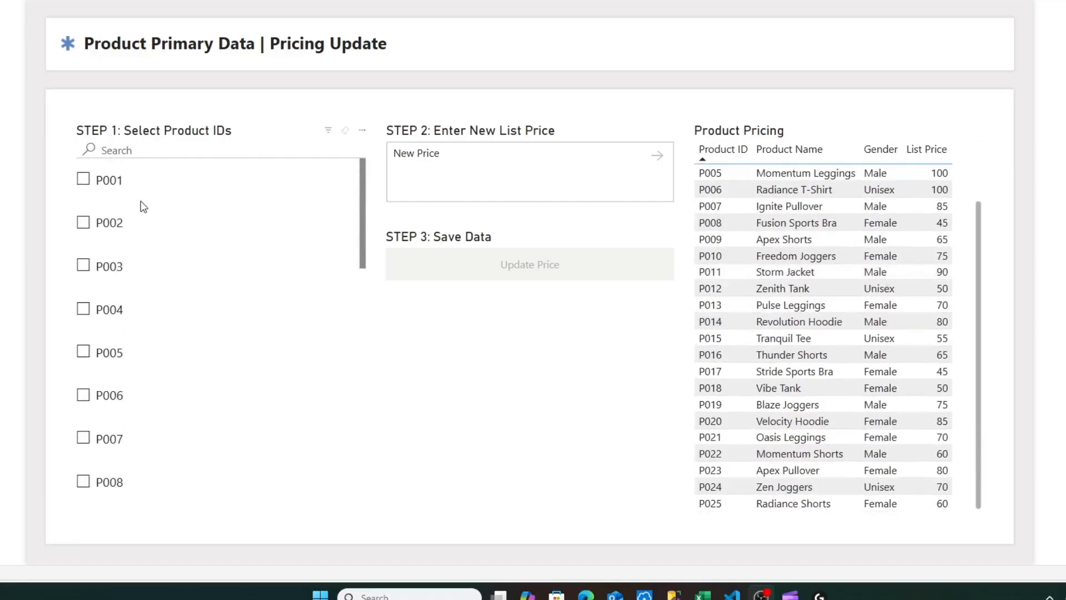
scroll(down, 3)
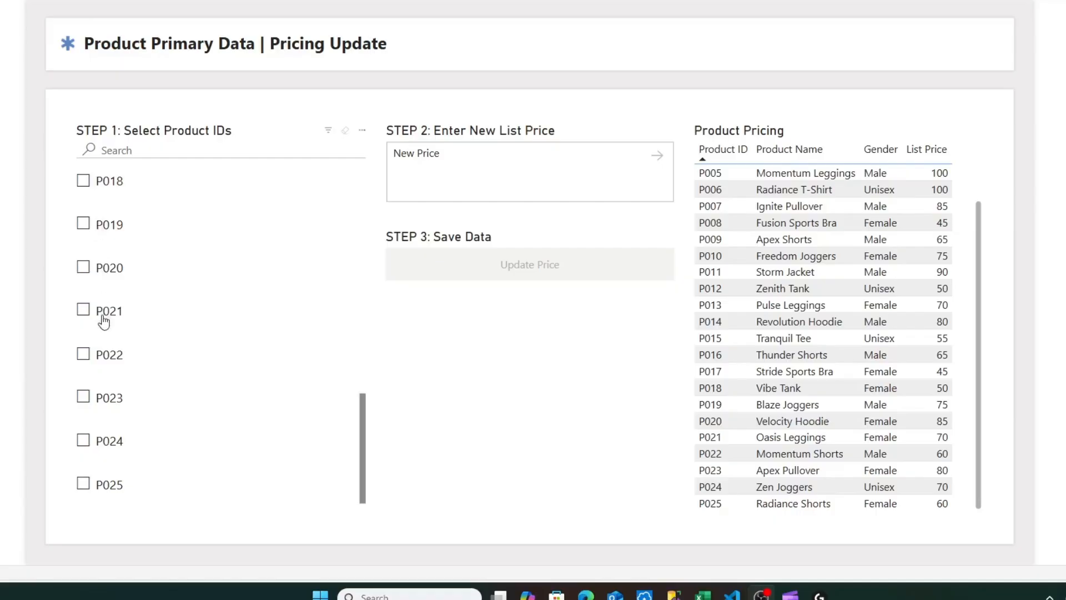
mouse_move(92, 348)
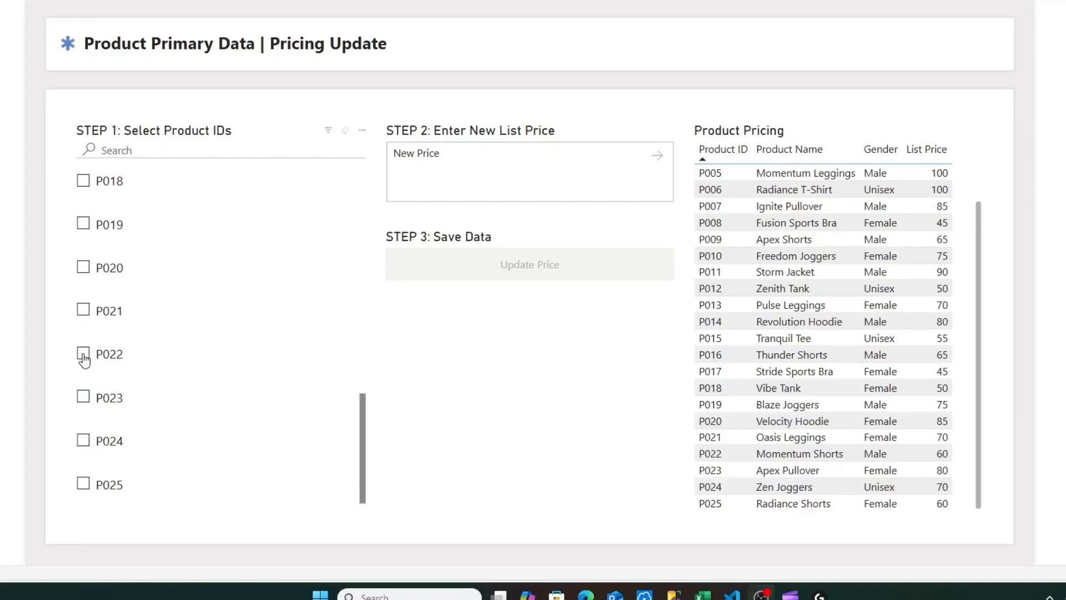
click(83, 354)
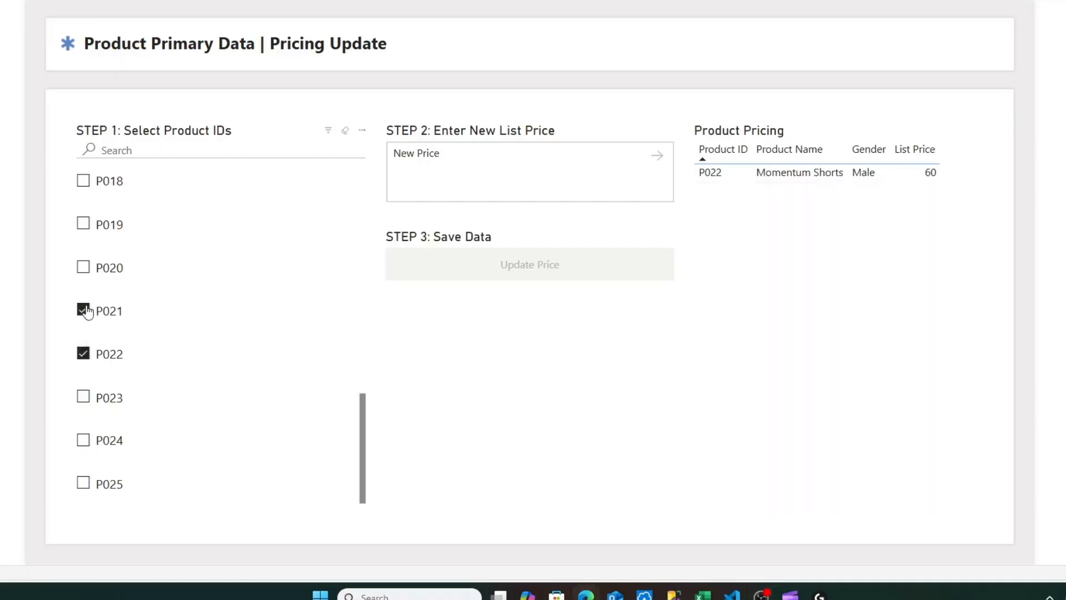
click(82, 267)
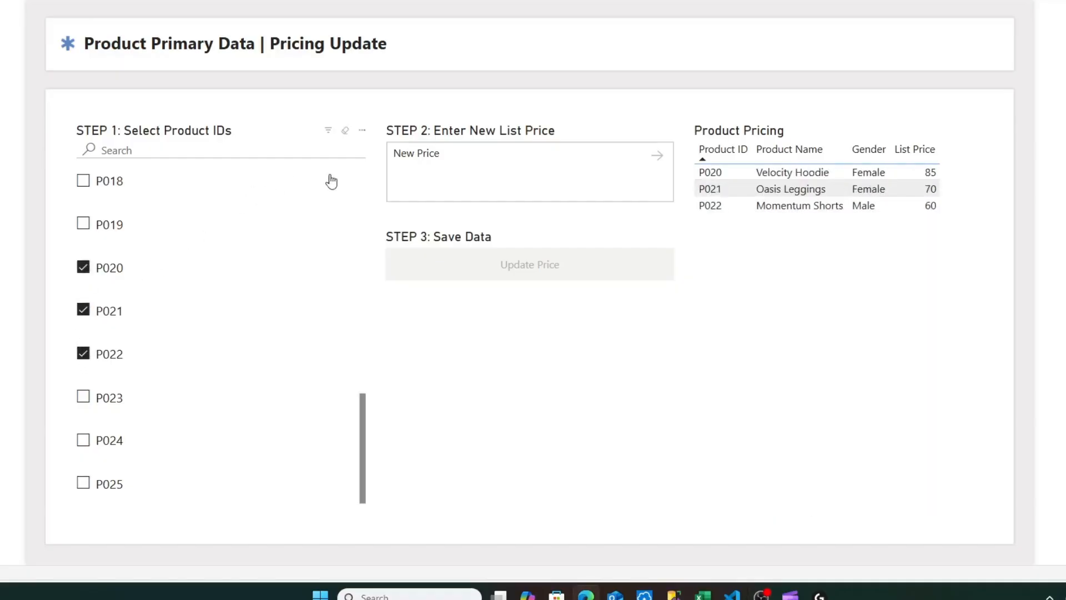
Step: Enter a new price of 40 and run Update Price
click(509, 172)
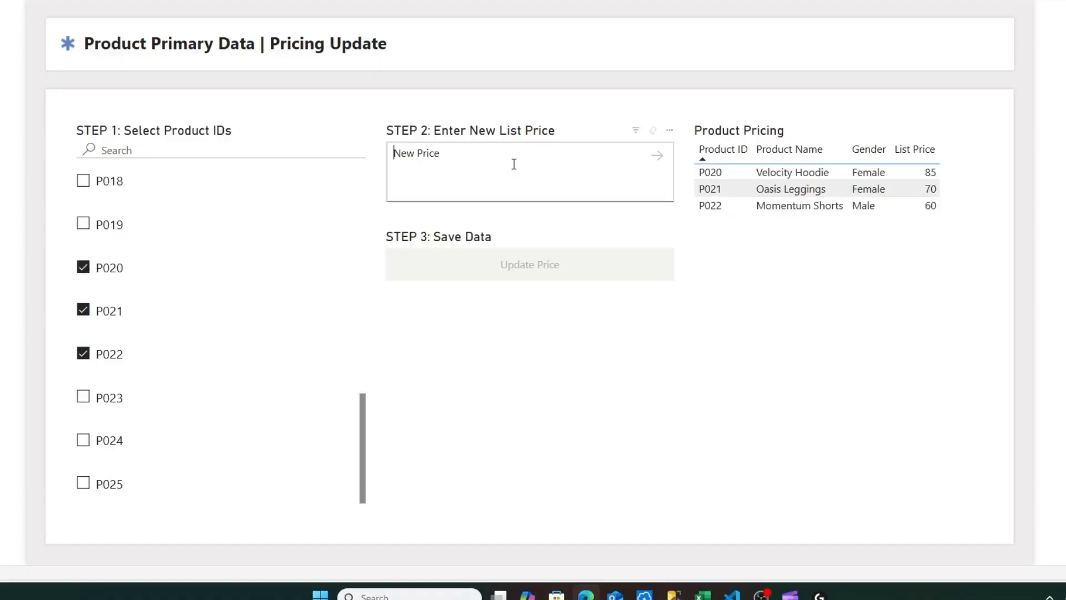
text(40)
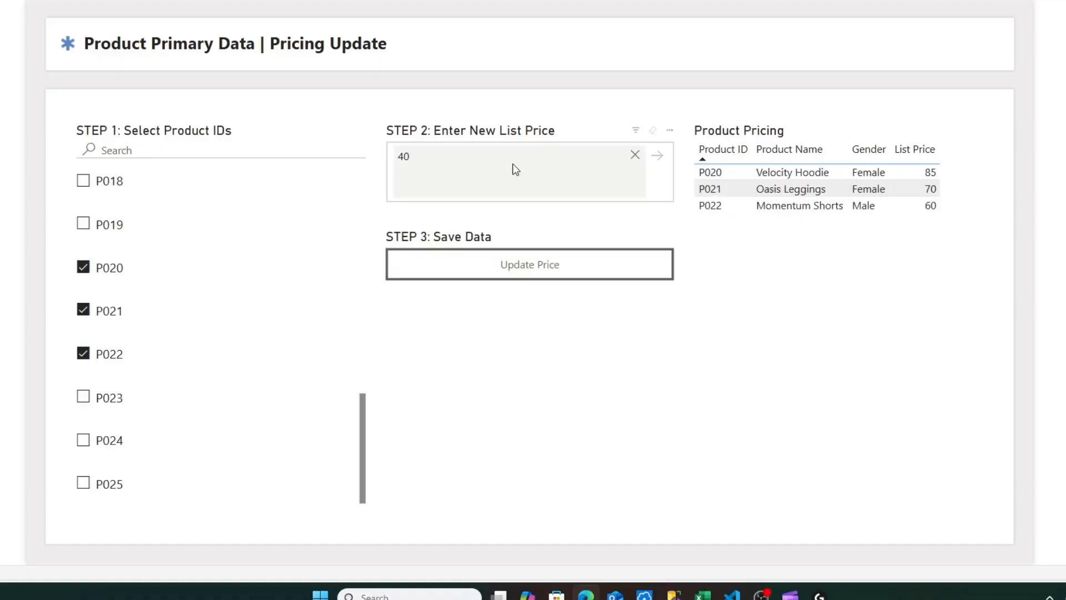
click(529, 265)
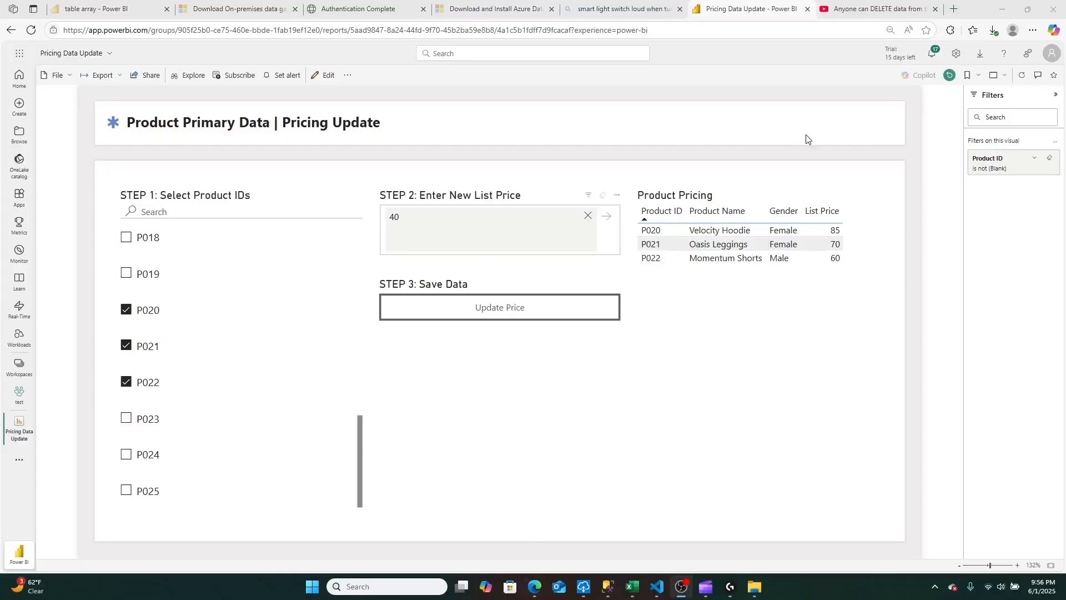
Step: Confirm the update succeeded, refresh the report to show 40, and clear the price
click(930, 54)
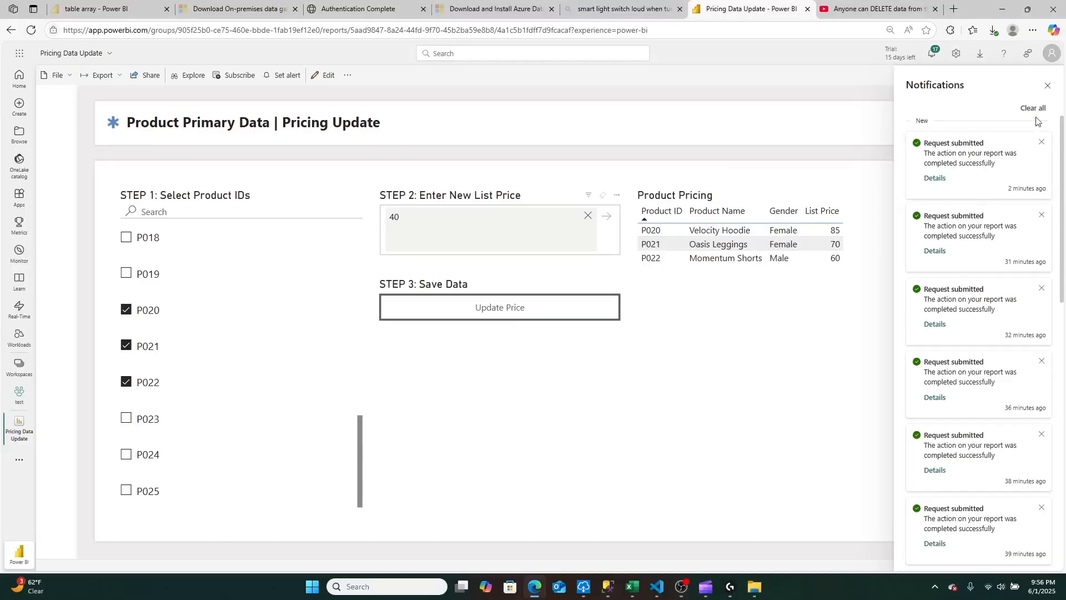
click(1046, 86)
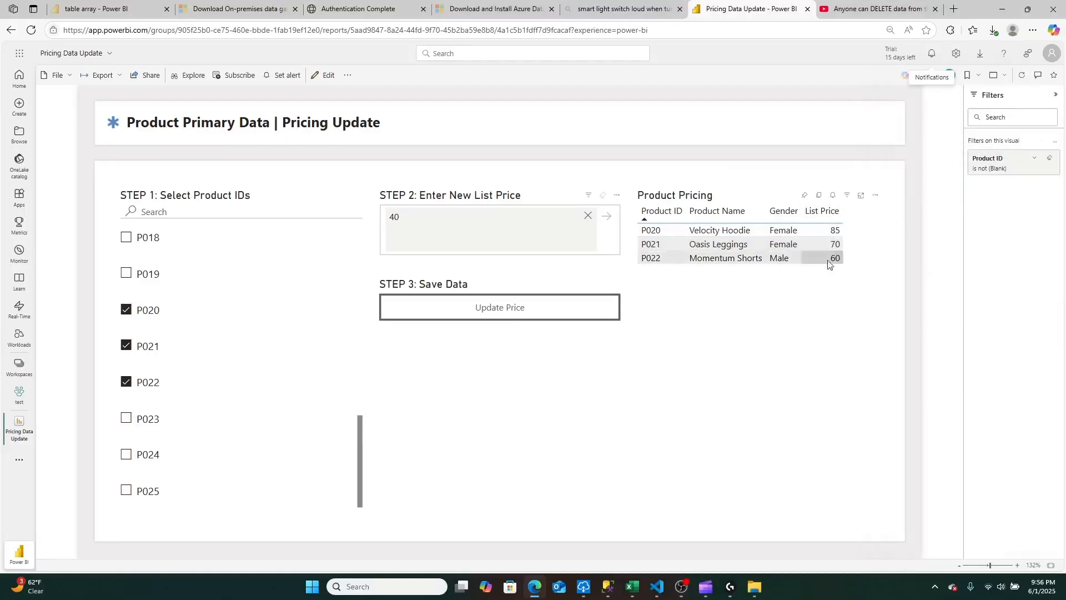
mouse_move(1020, 75)
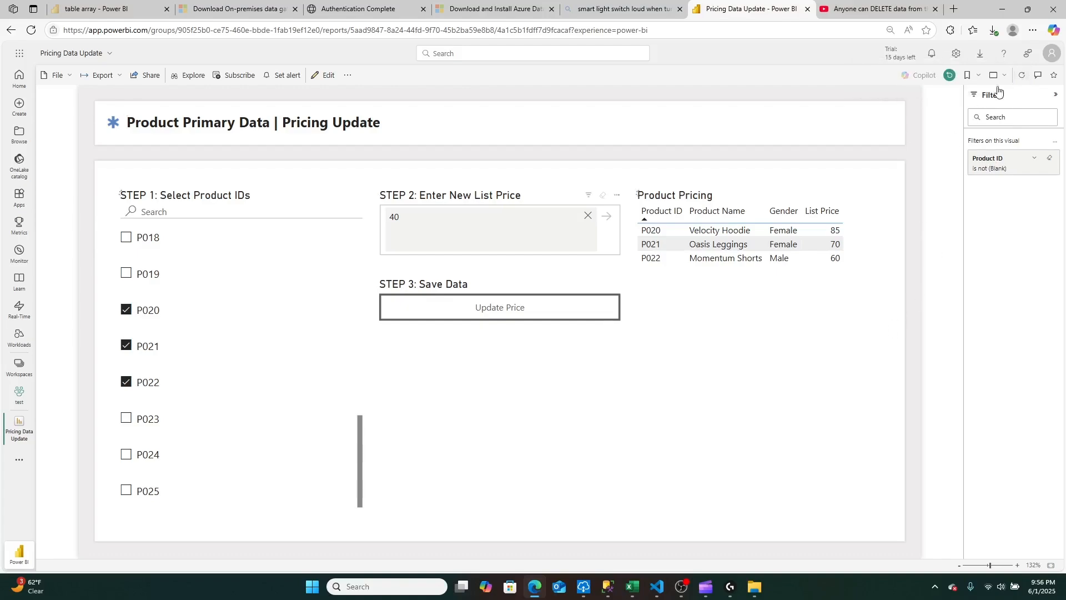
click(499, 307)
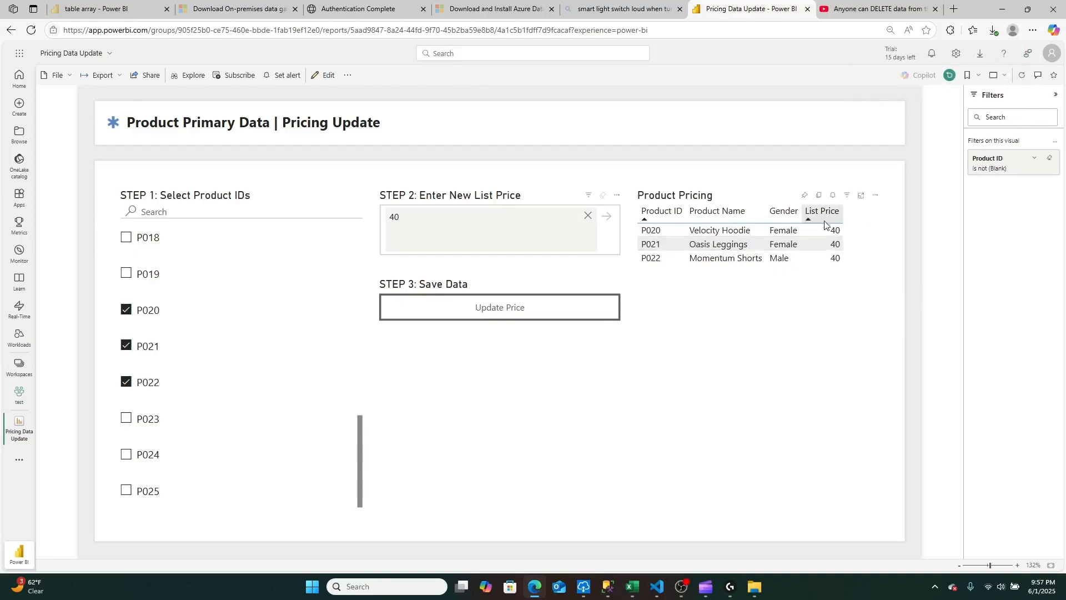
mouse_move(555, 303)
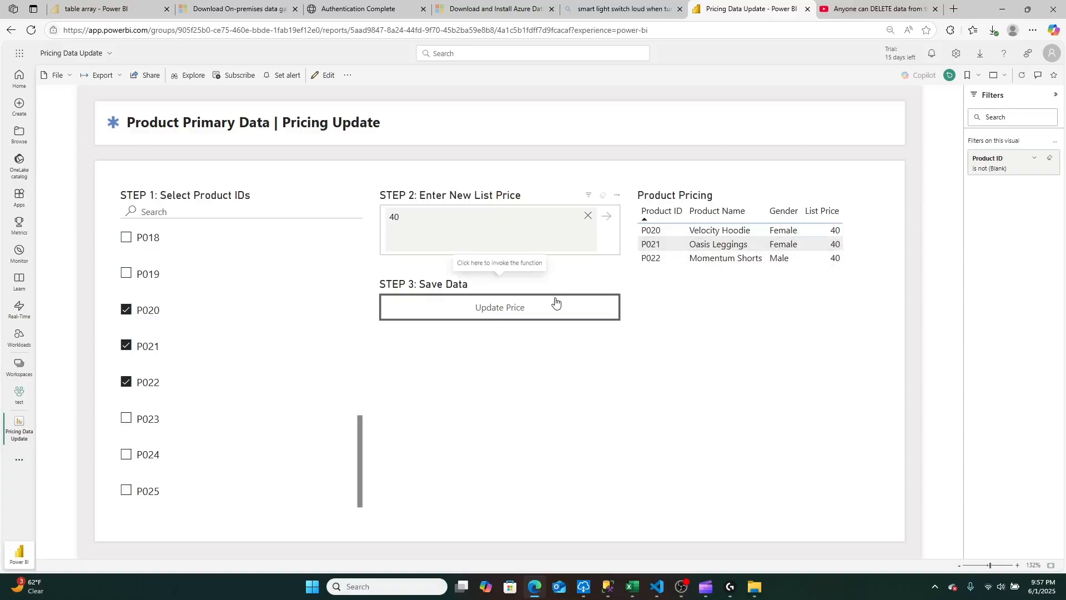
mouse_move(588, 207)
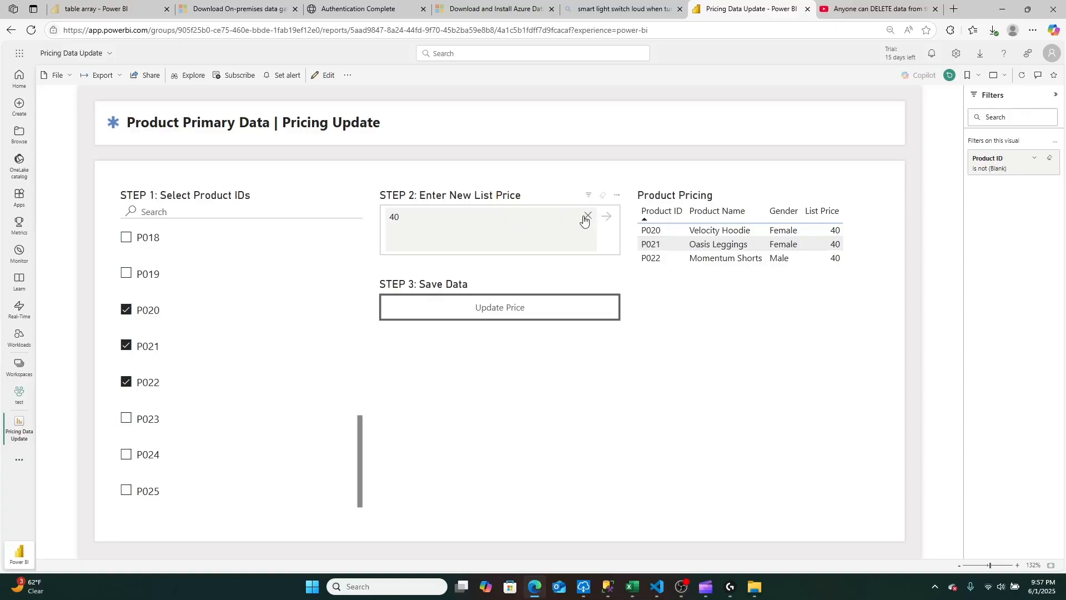
click(587, 216)
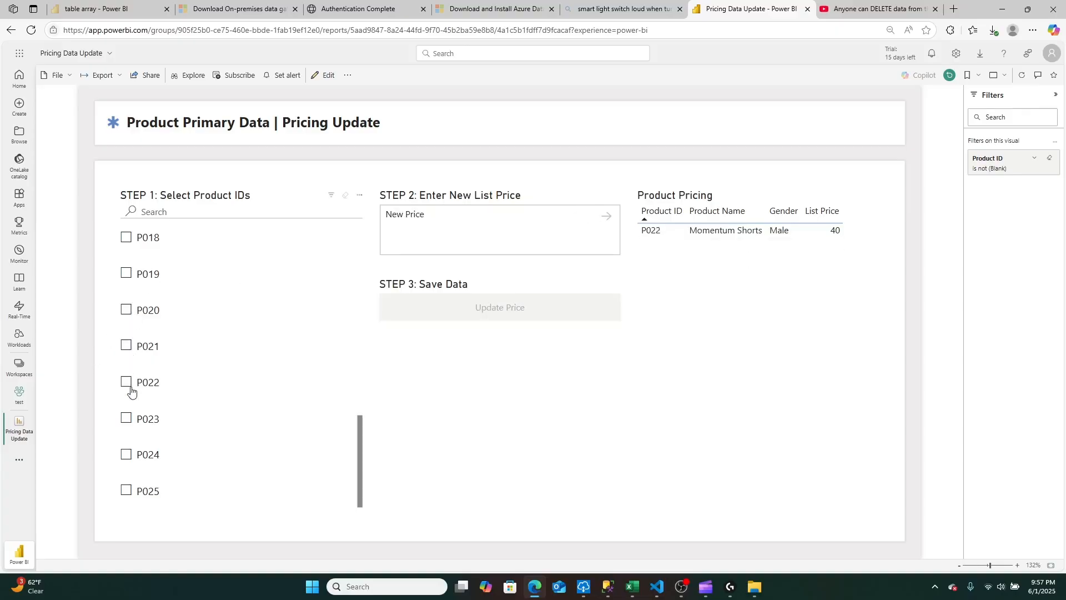
Step: Select P018 through P021 and apply a new list price of 60
click(125, 237)
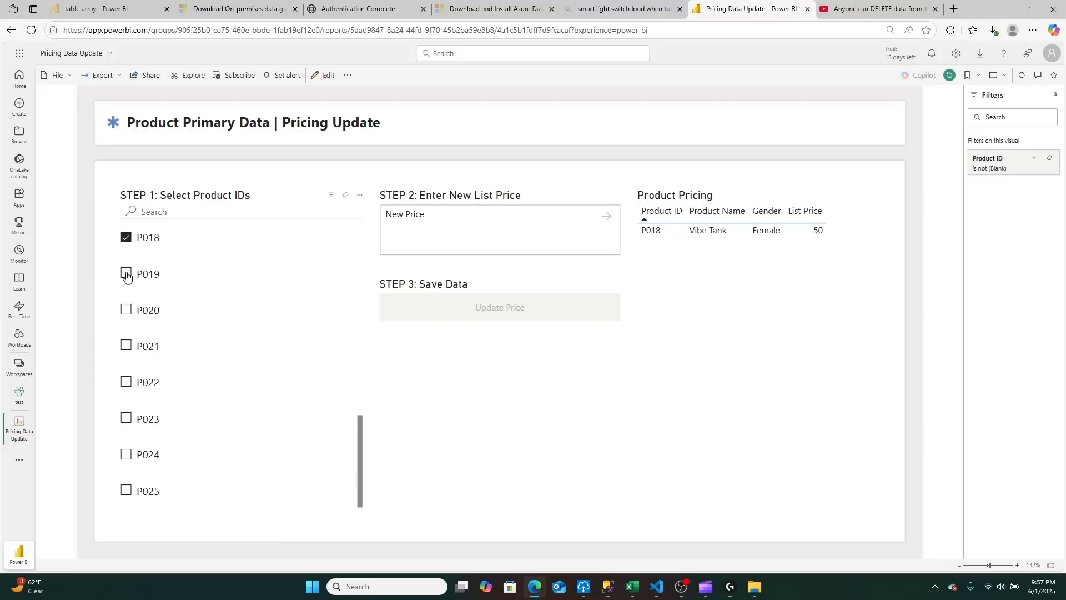
click(124, 345)
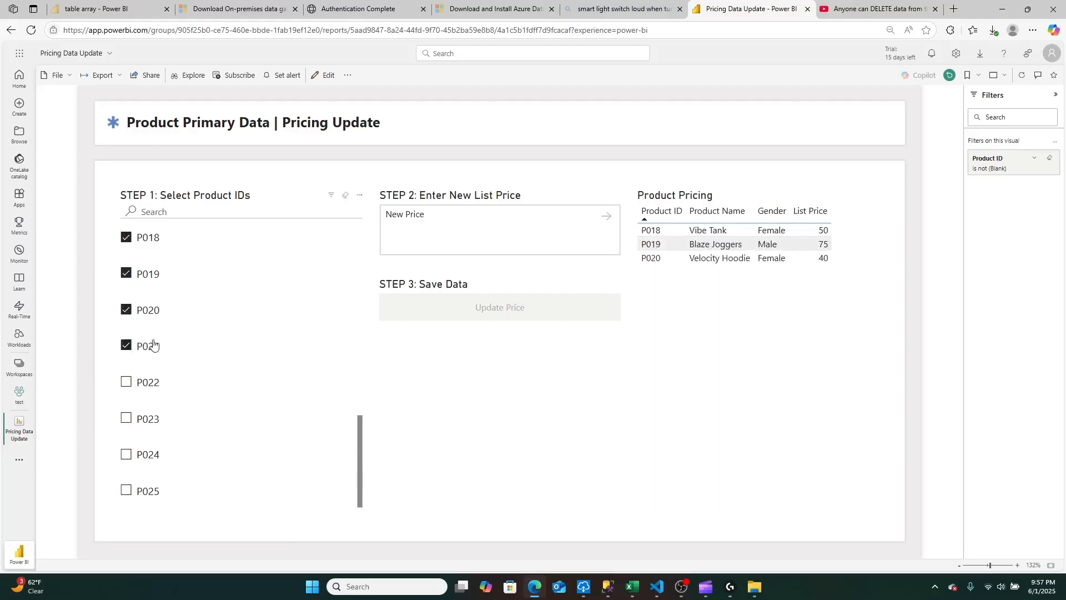
click(126, 345)
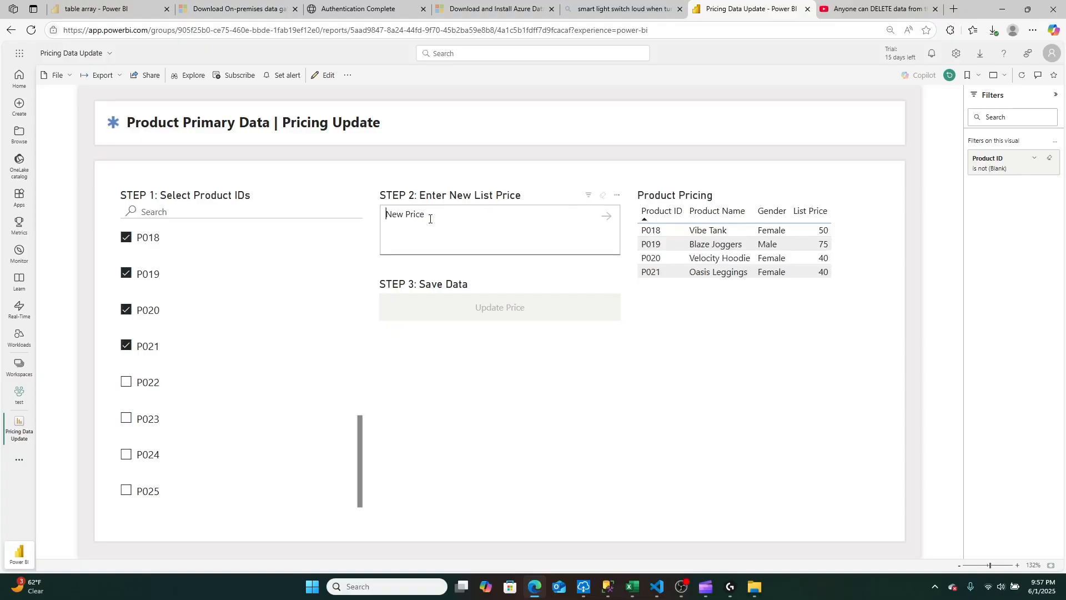
text(60)
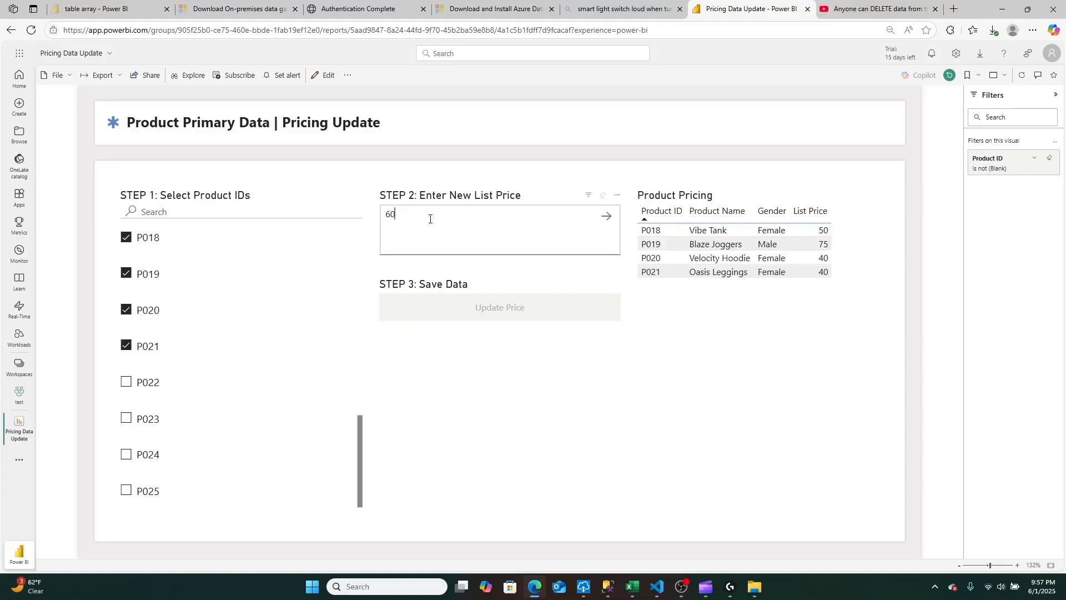
click(499, 307)
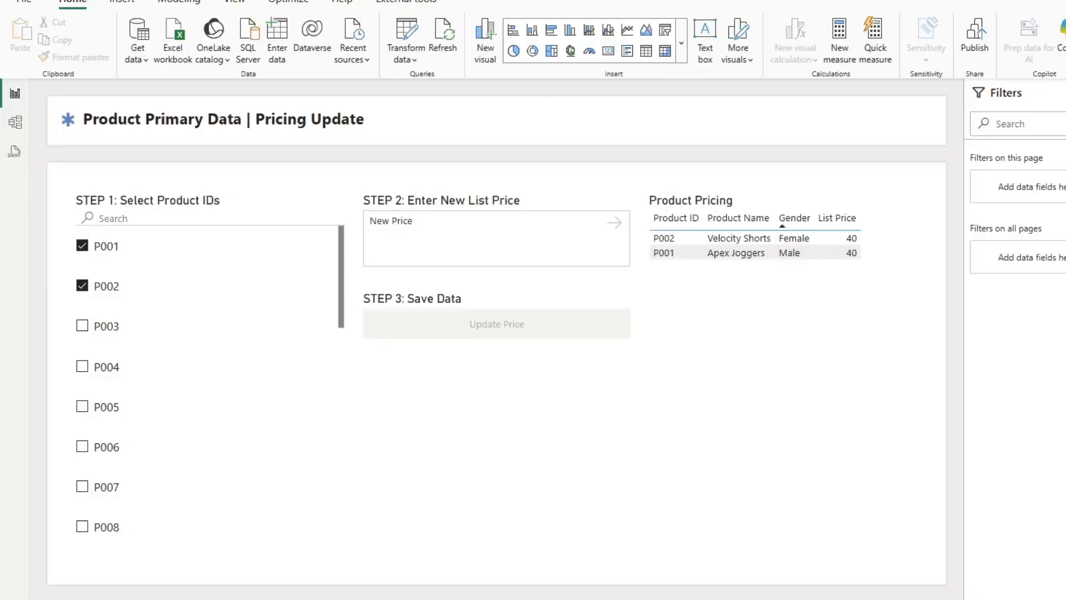
Step: View the model's tables and select the Product Pricing table
click(14, 122)
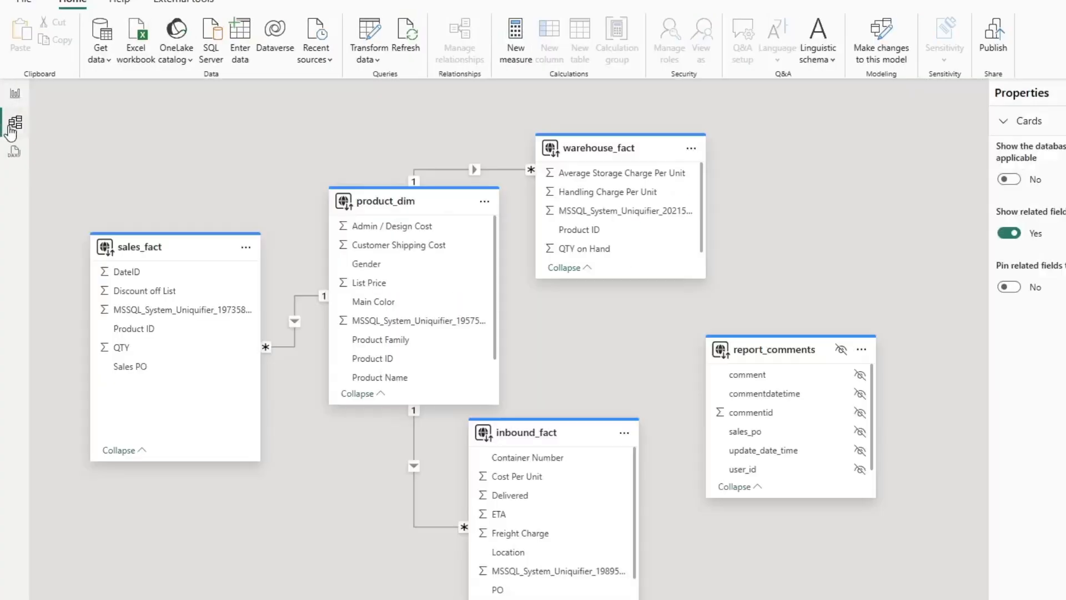
mouse_move(476, 503)
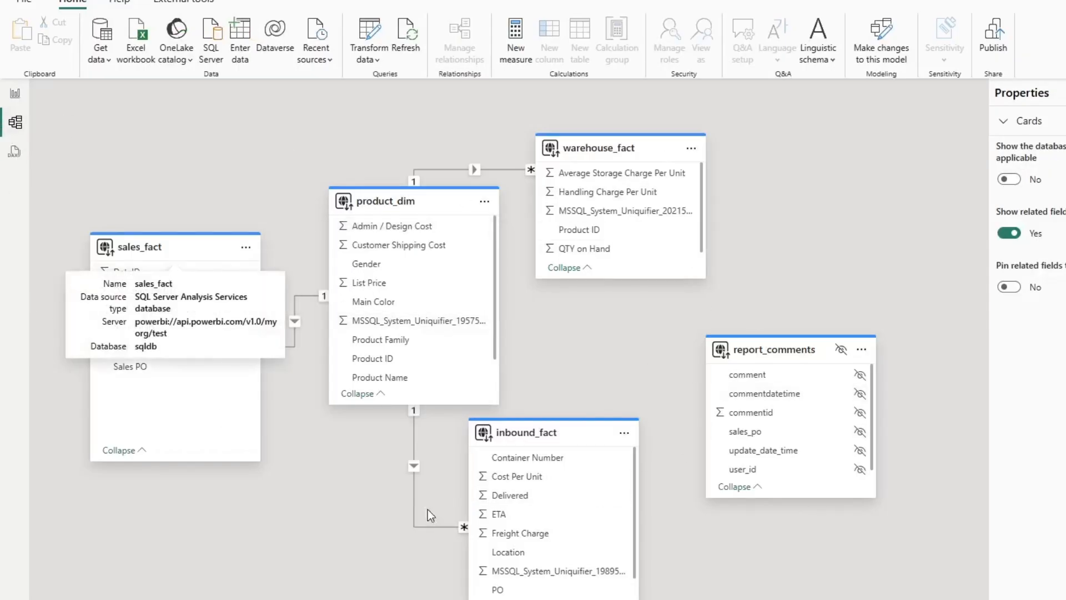
mouse_move(9, 97)
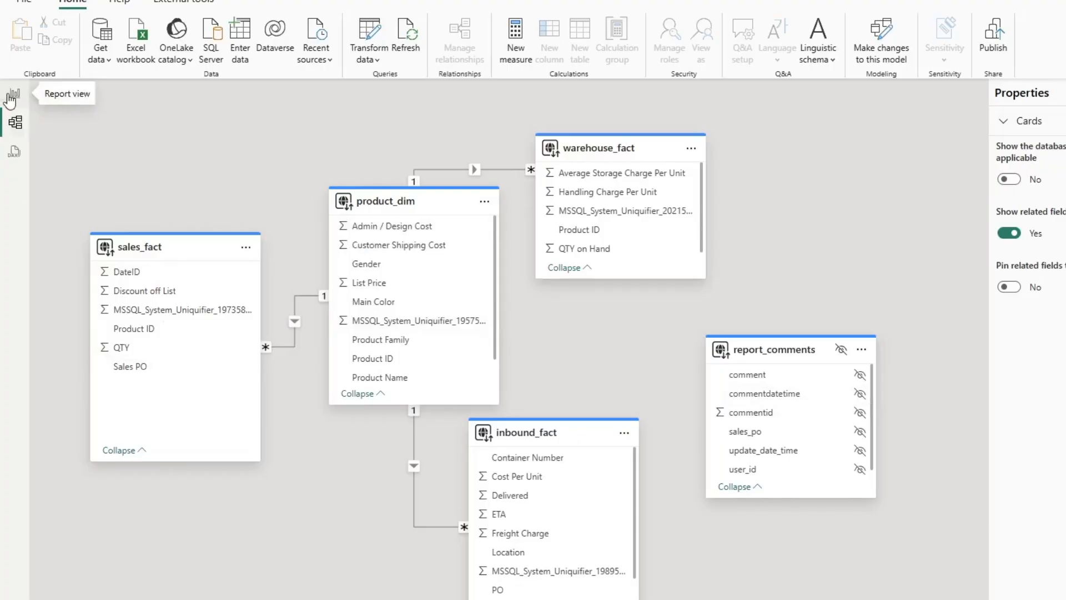
click(13, 93)
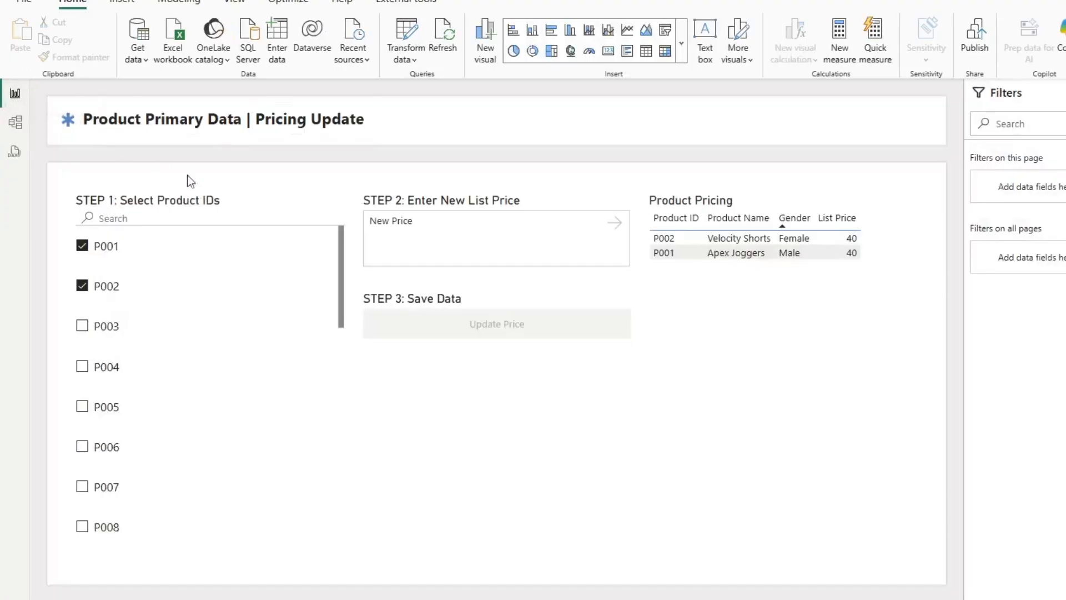
mouse_move(358, 207)
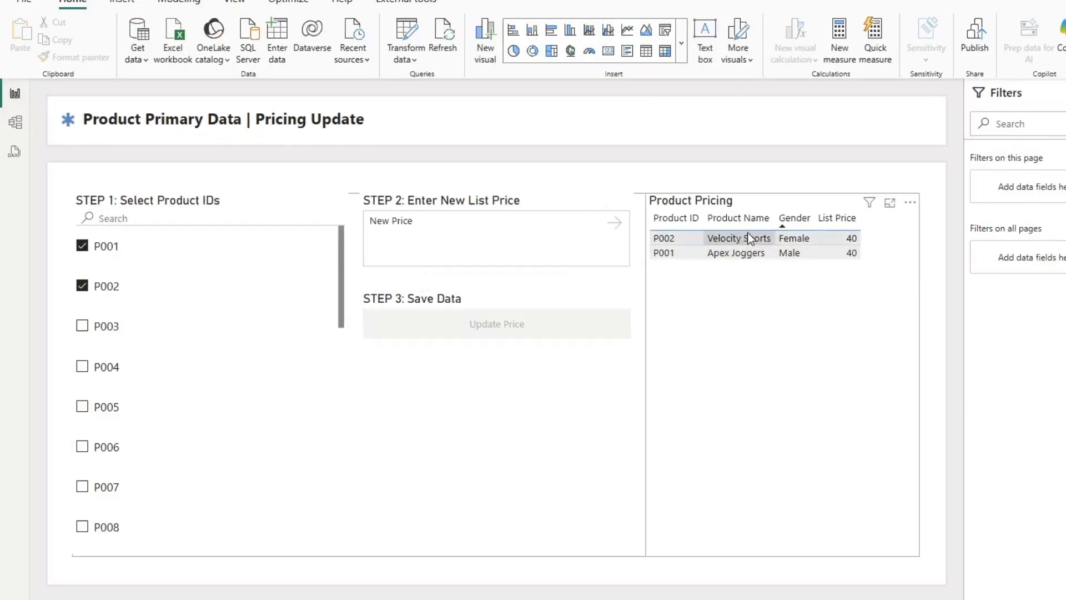
click(224, 118)
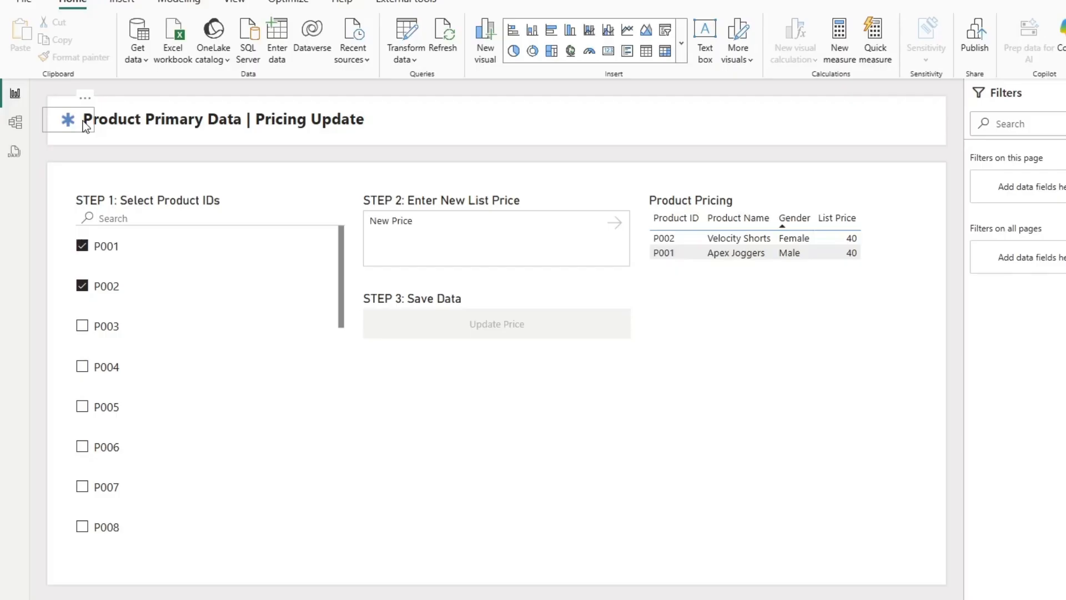
Step: Inspect the report title, Step 1 product slicer, Step 2 price input and pricing table
click(189, 235)
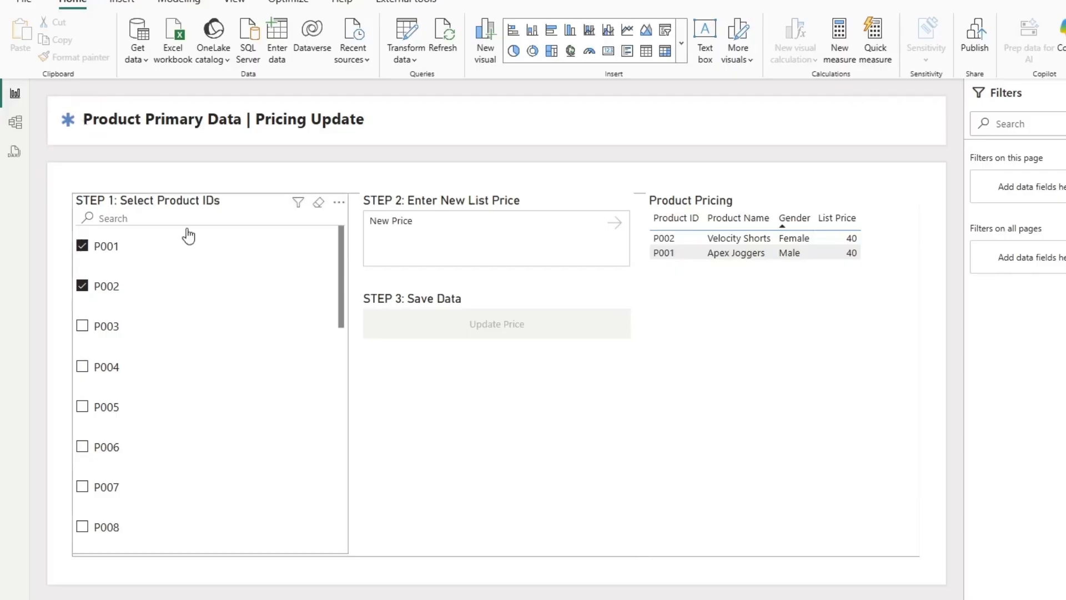
click(204, 200)
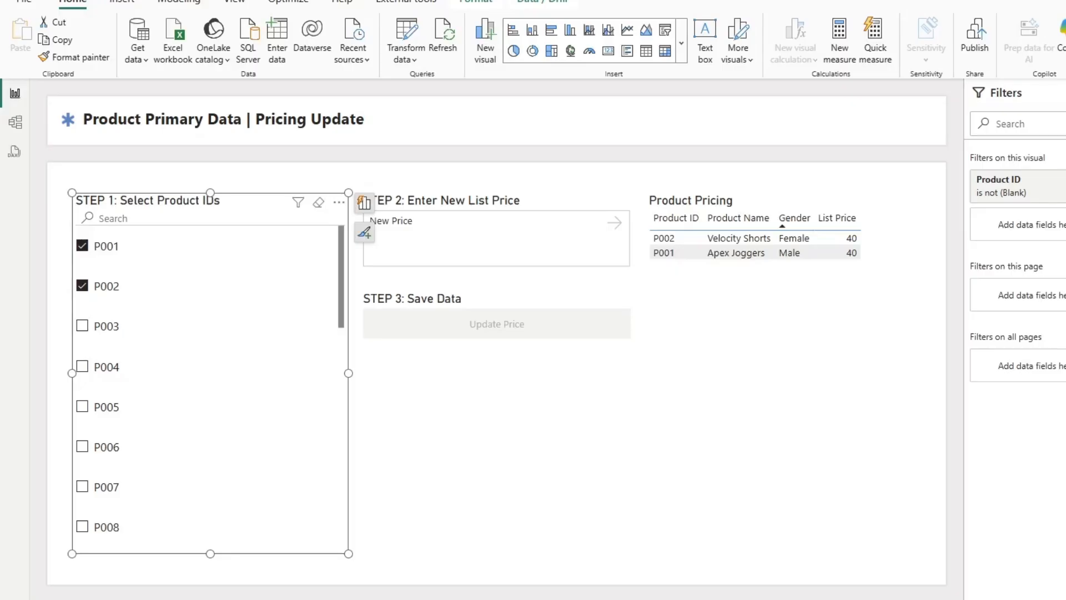
mouse_move(457, 199)
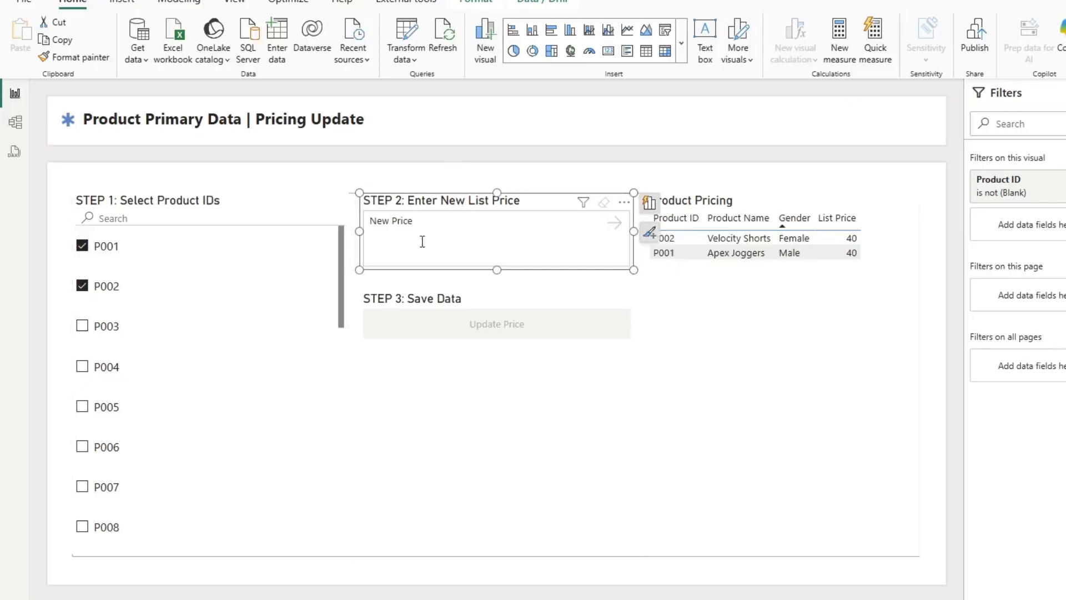
click(496, 323)
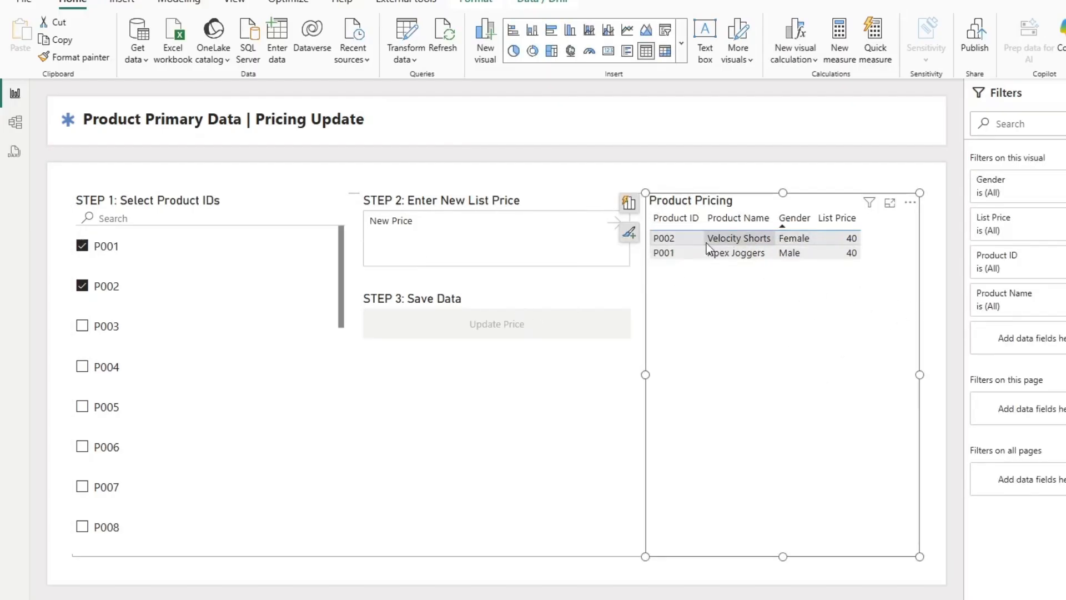
click(496, 324)
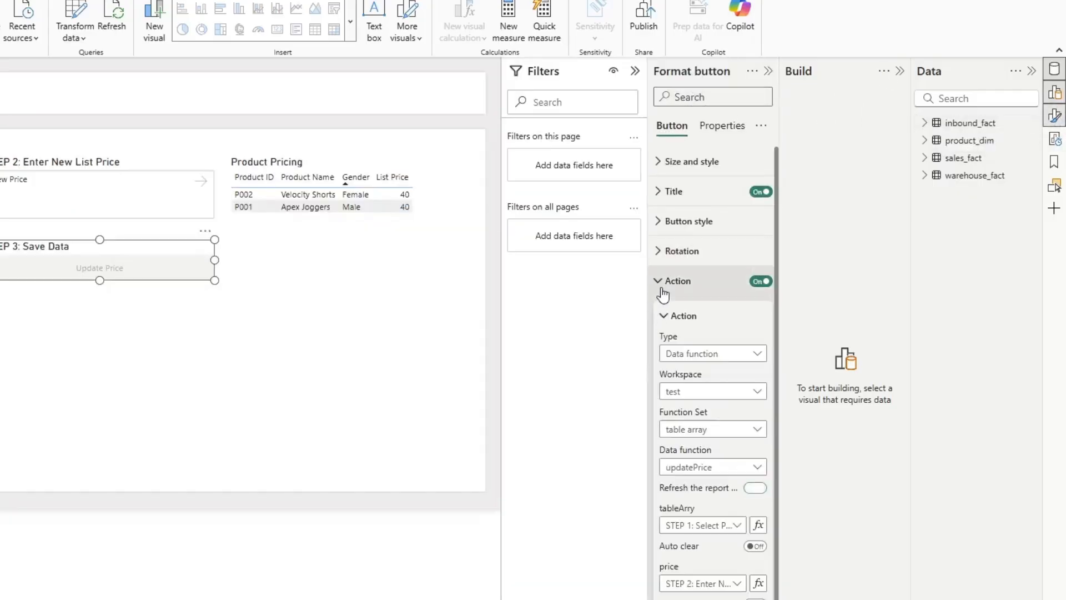
Step: Turn on 'Refresh the report' and keep tableArry and price fed by Step 1 and Step 2
click(754, 487)
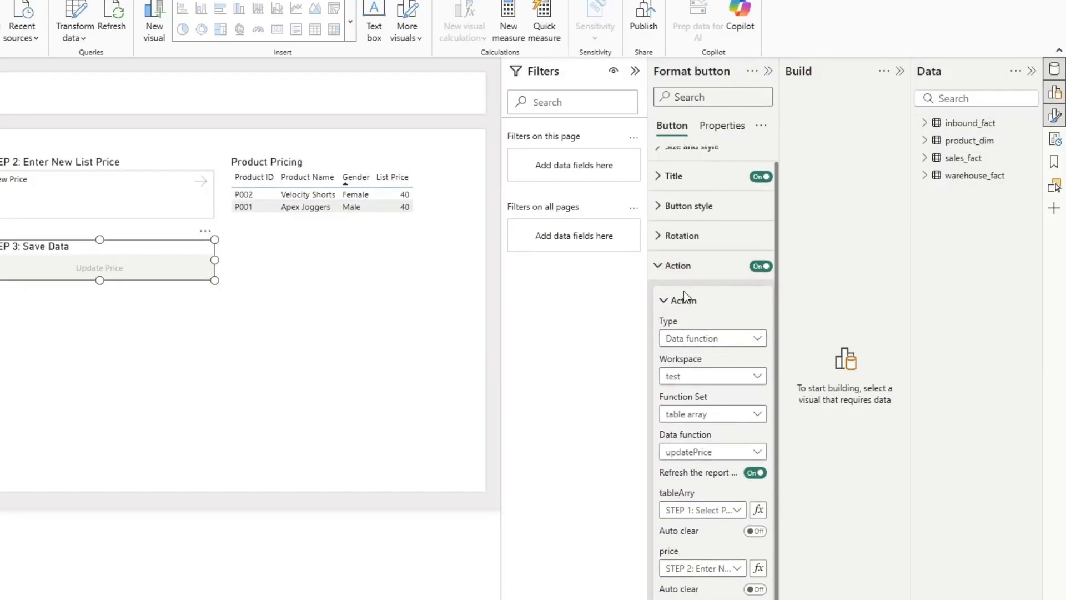
scroll(down, 3)
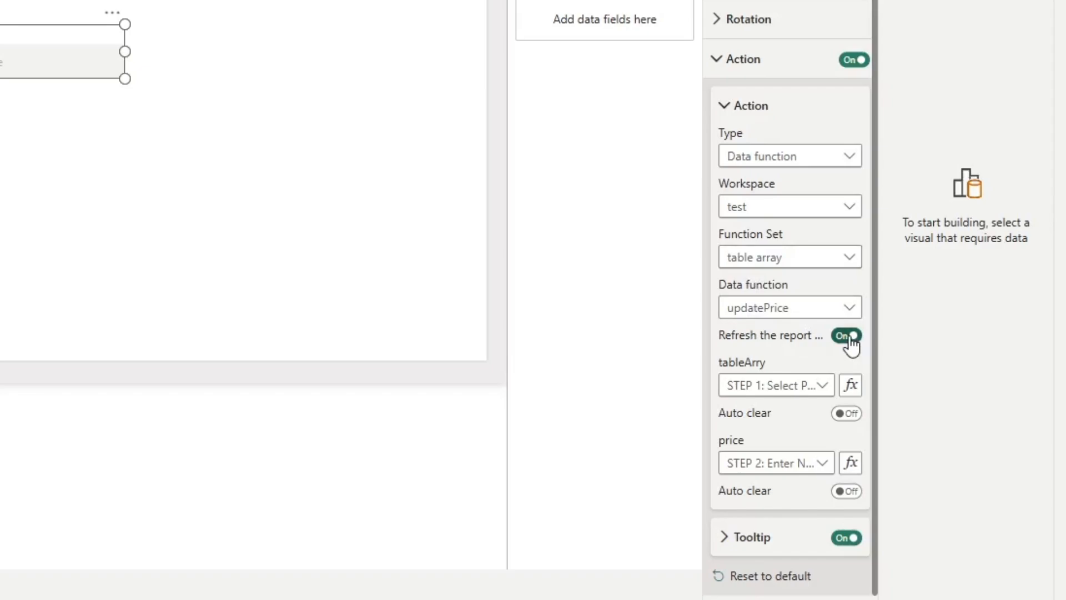
mouse_move(853, 350)
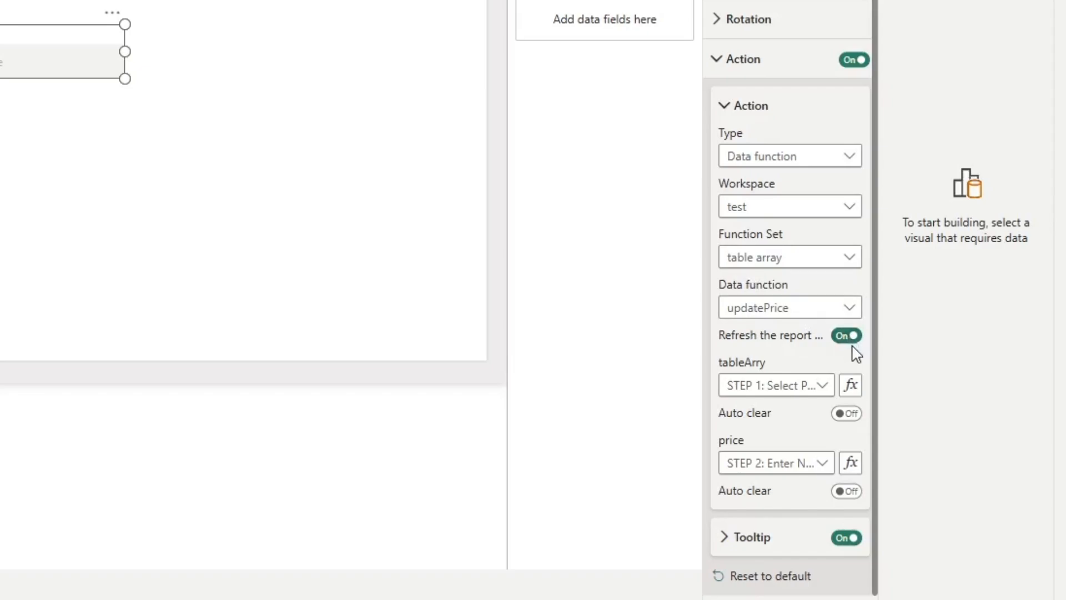
mouse_move(775, 385)
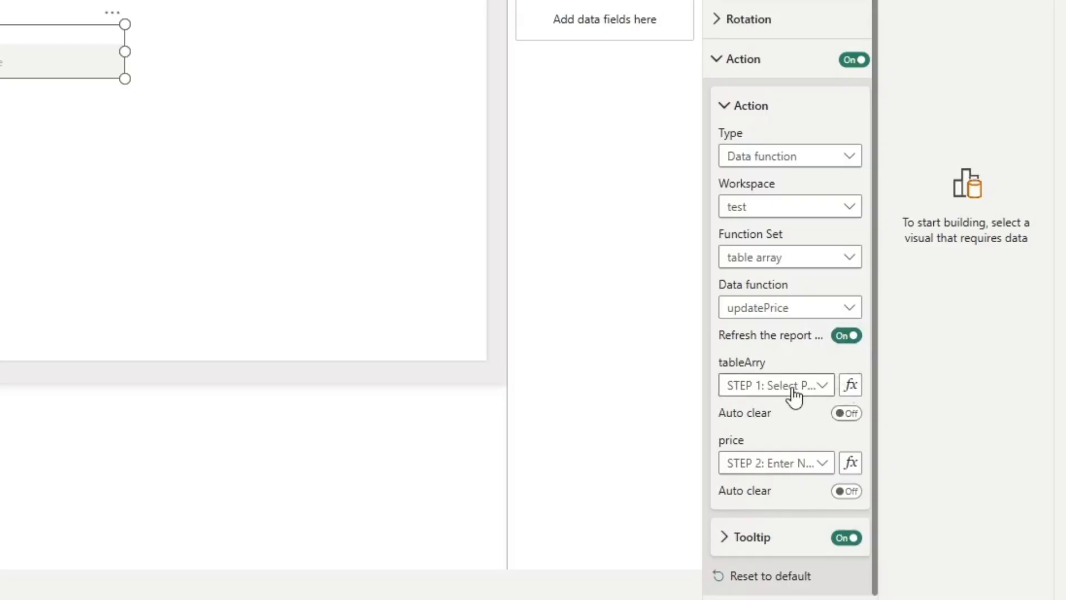
click(770, 384)
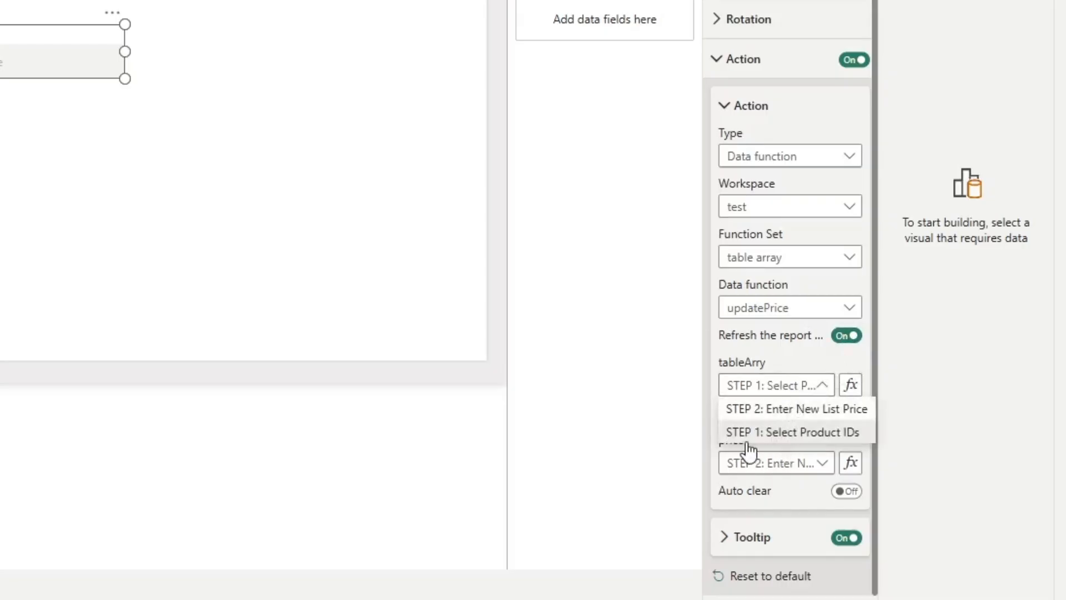
mouse_move(205, 242)
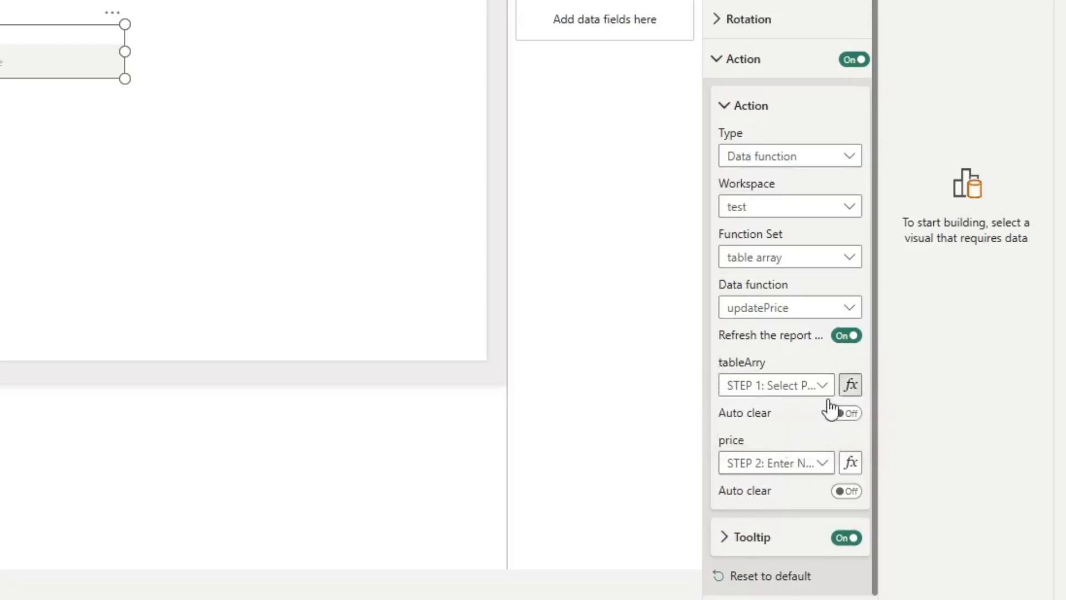
click(772, 462)
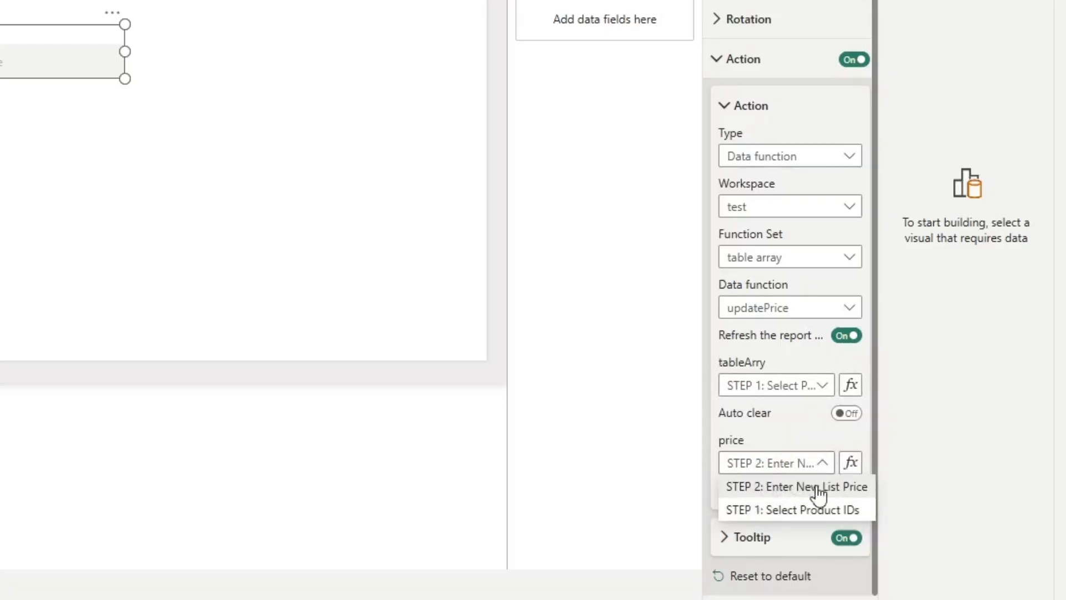
mouse_move(805, 448)
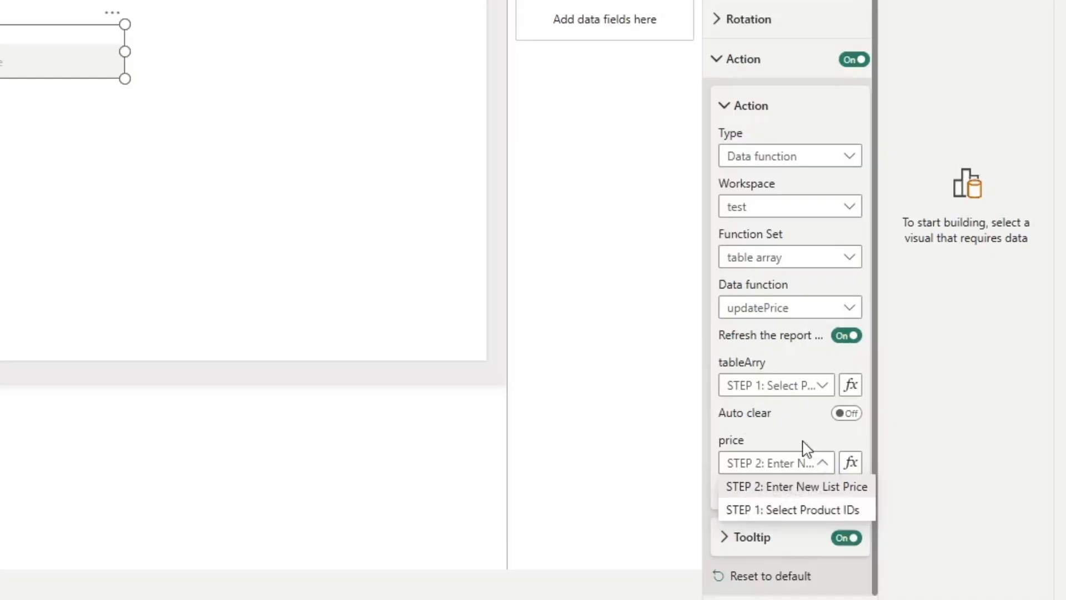
click(797, 487)
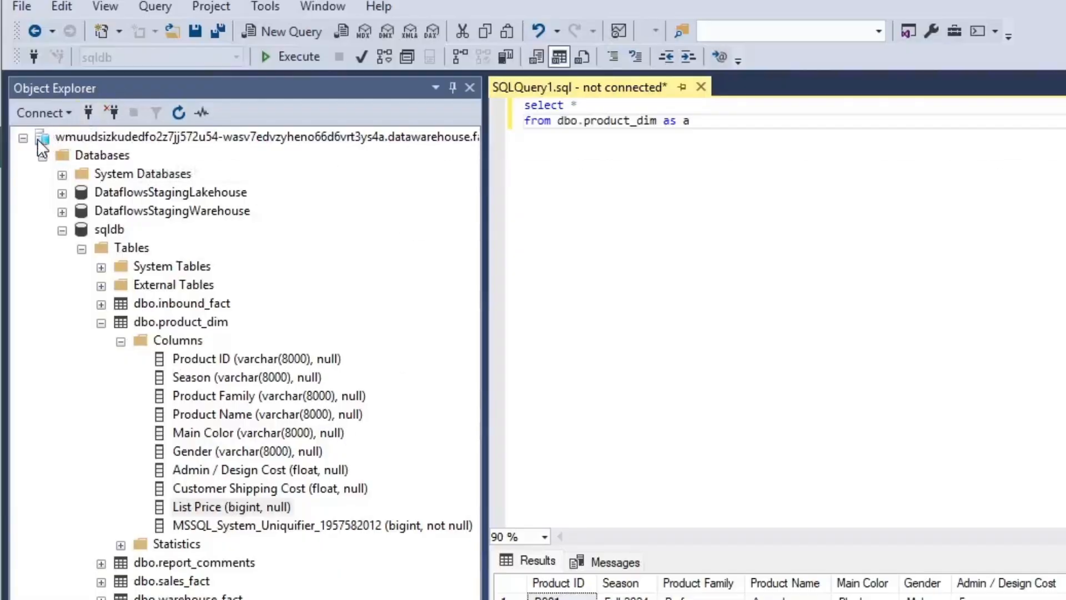
mouse_move(64, 241)
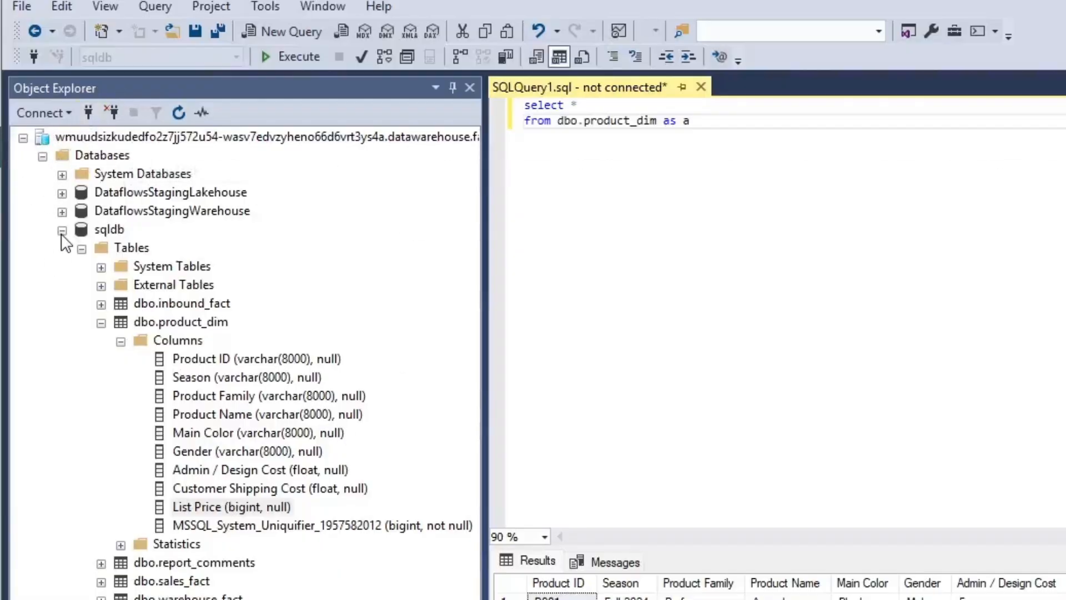
click(62, 230)
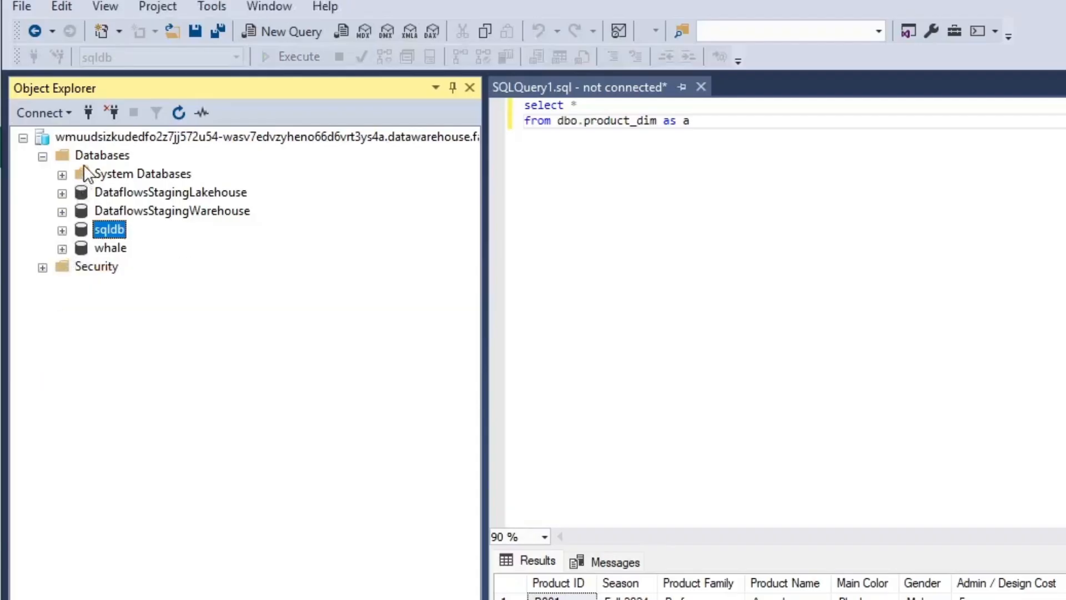
click(265, 136)
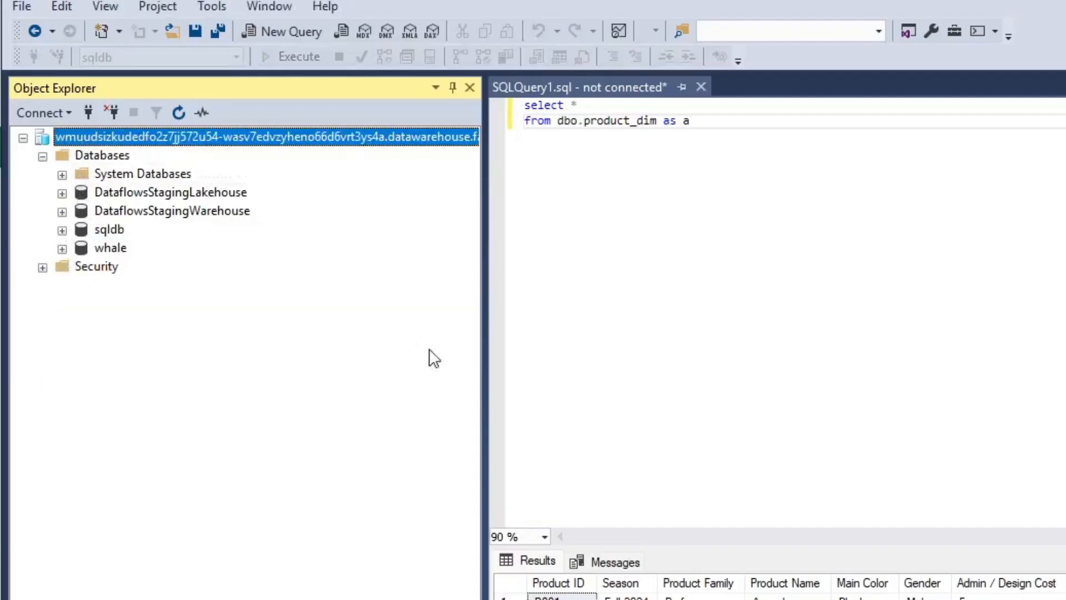
click(170, 193)
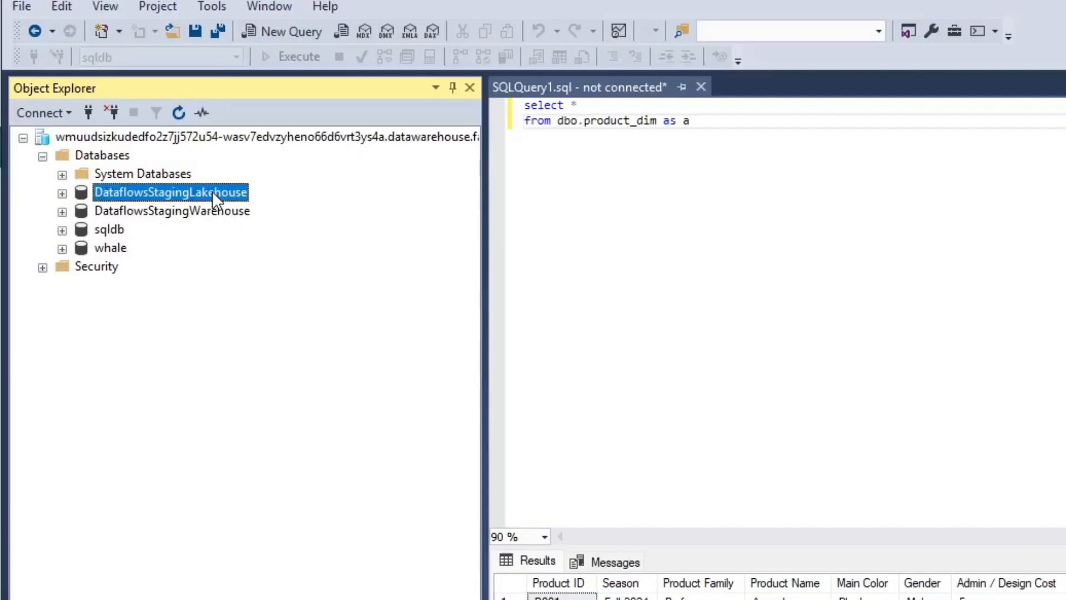
click(170, 211)
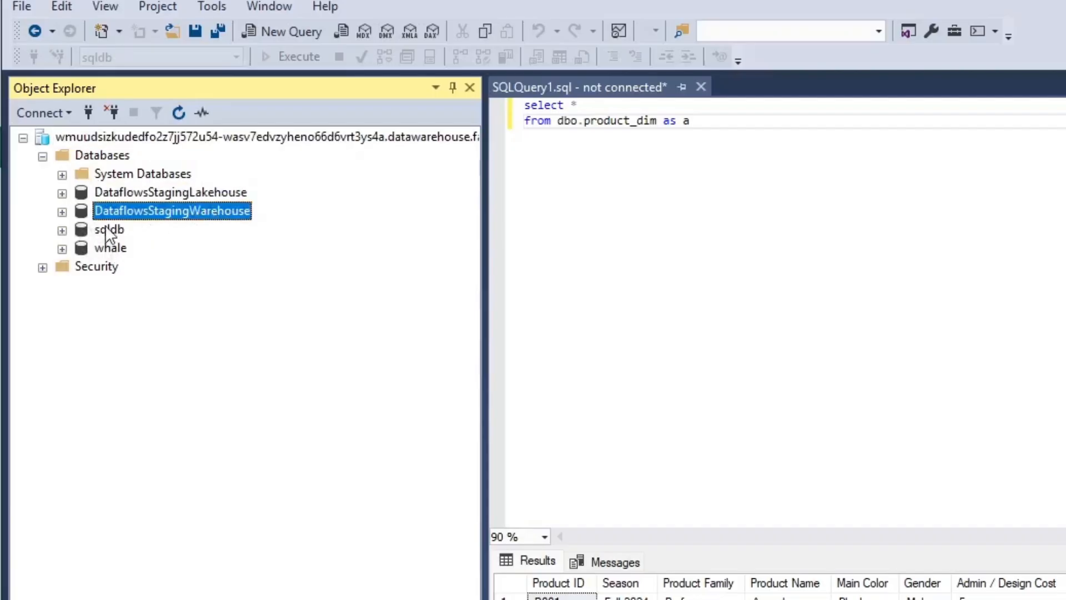
click(110, 247)
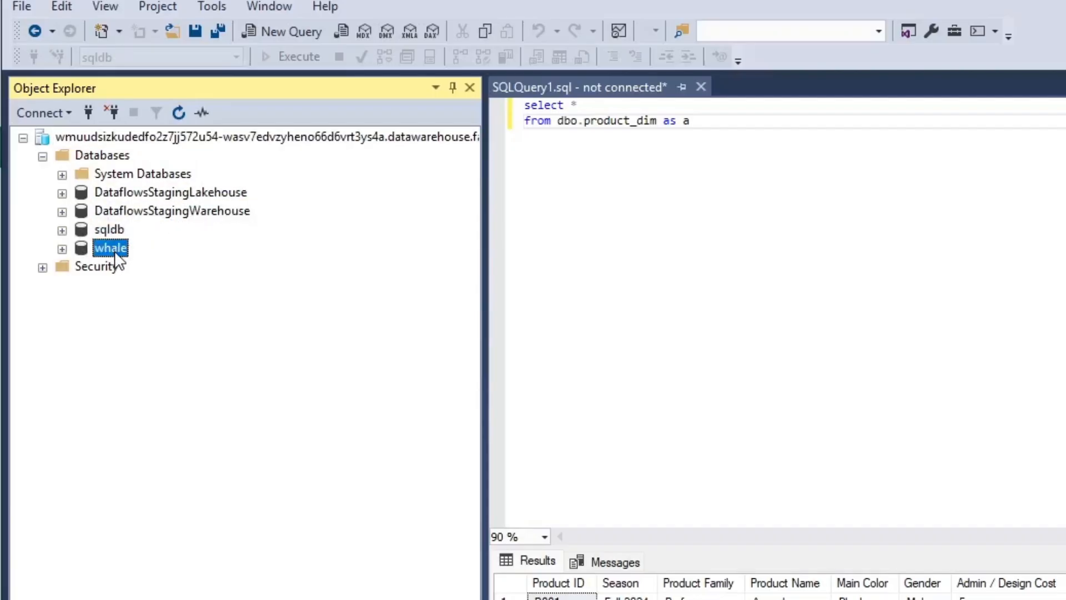
mouse_move(152, 245)
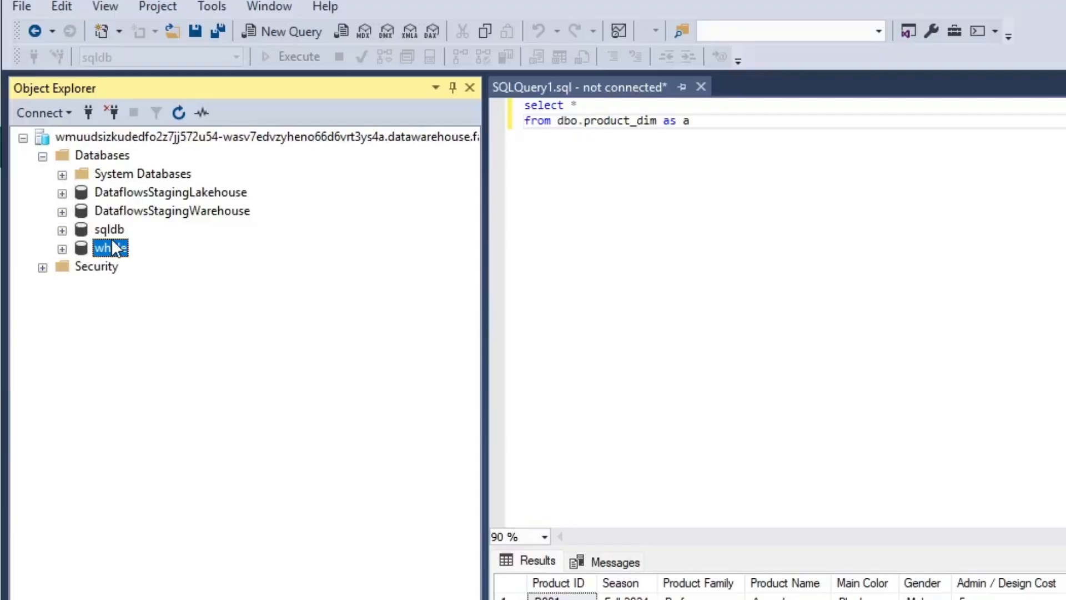
click(109, 229)
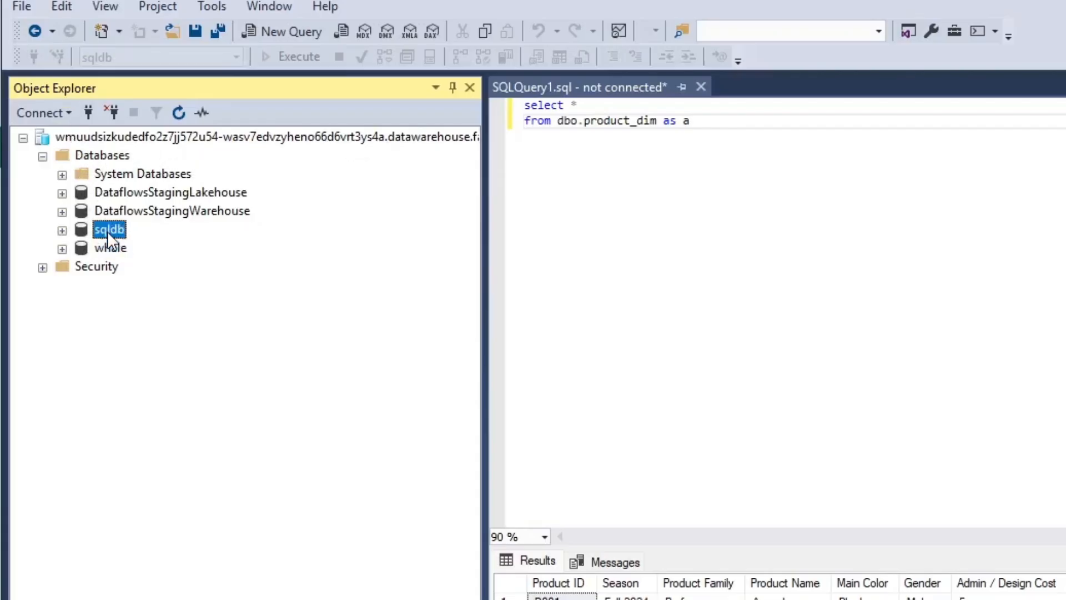
click(61, 229)
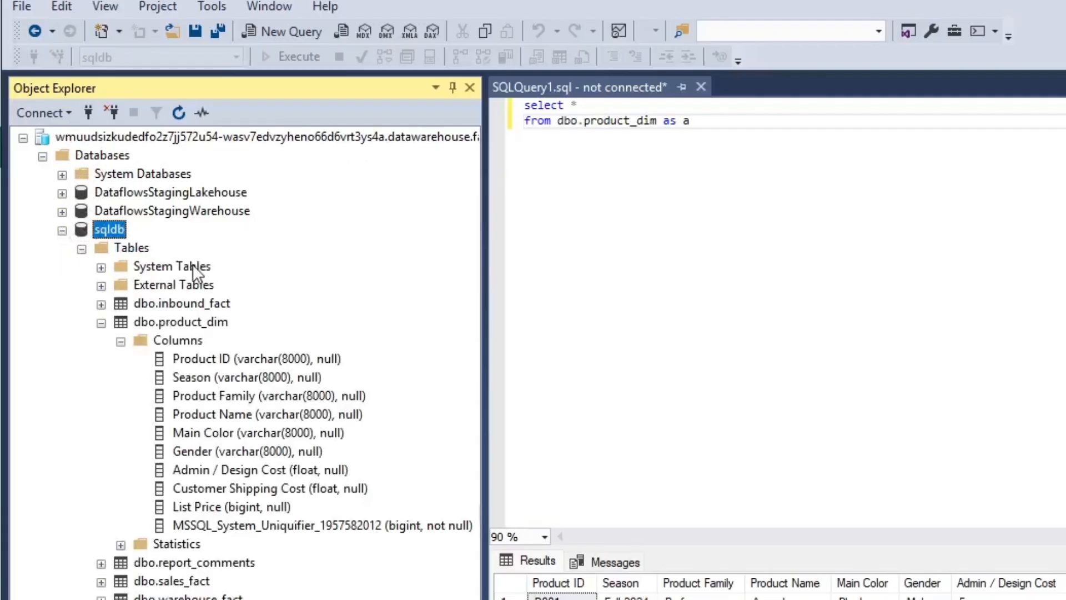
click(181, 321)
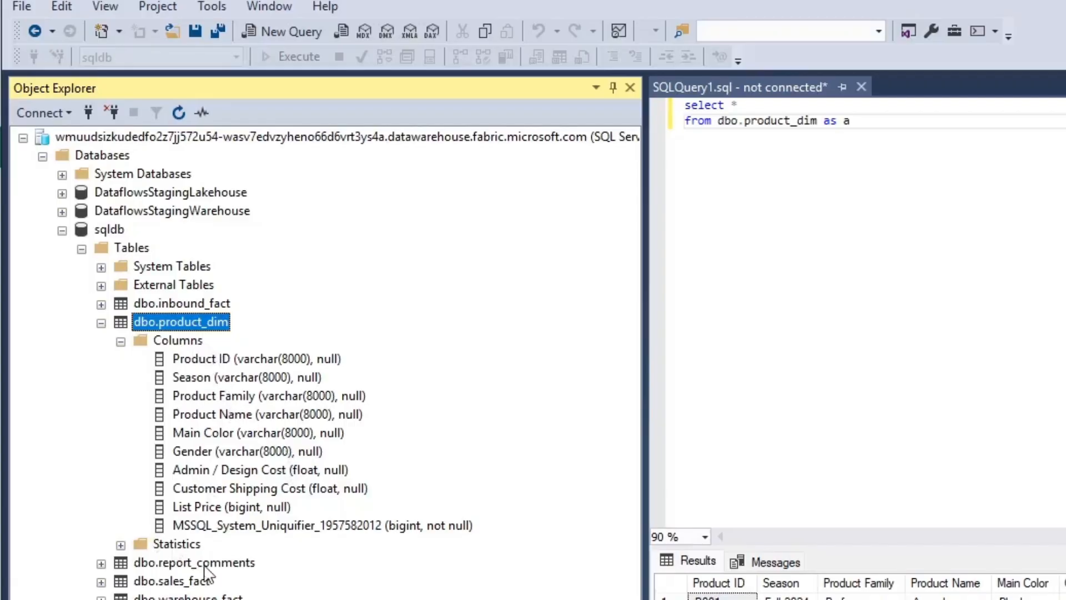
mouse_move(254, 539)
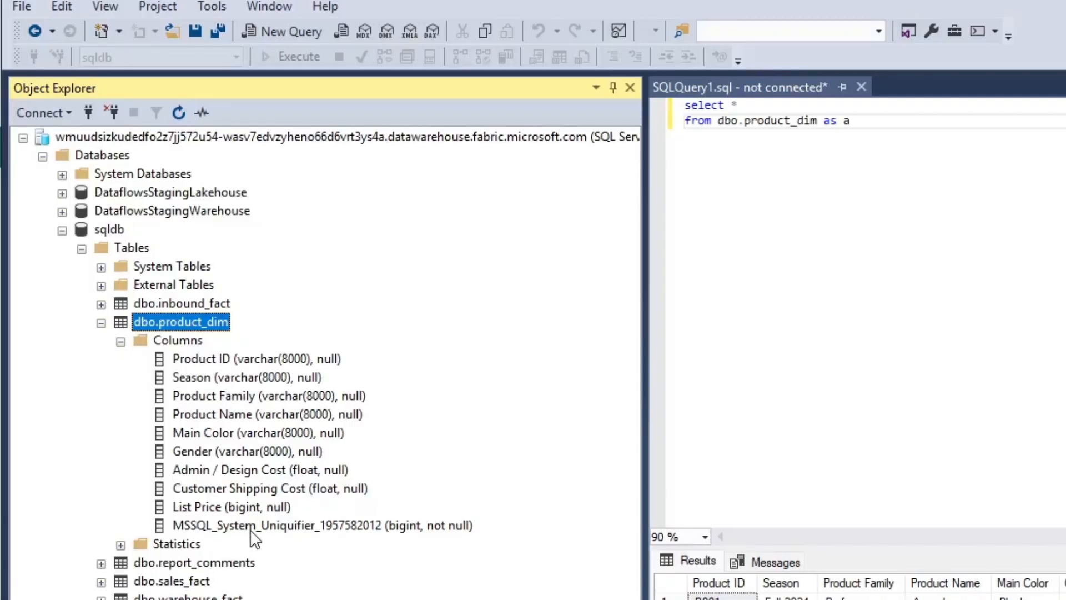
click(321, 524)
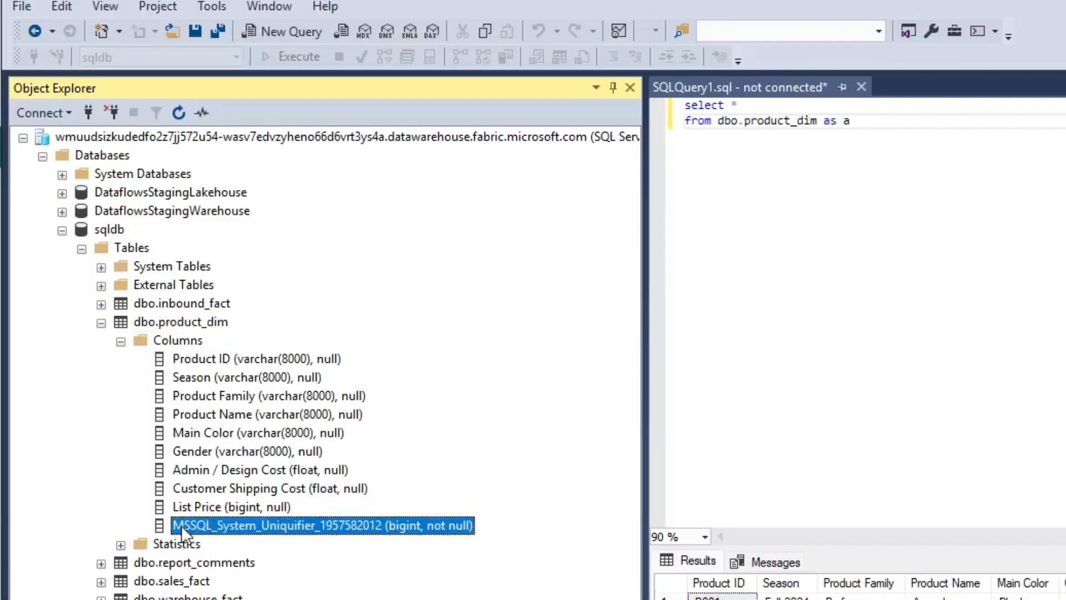
mouse_move(450, 533)
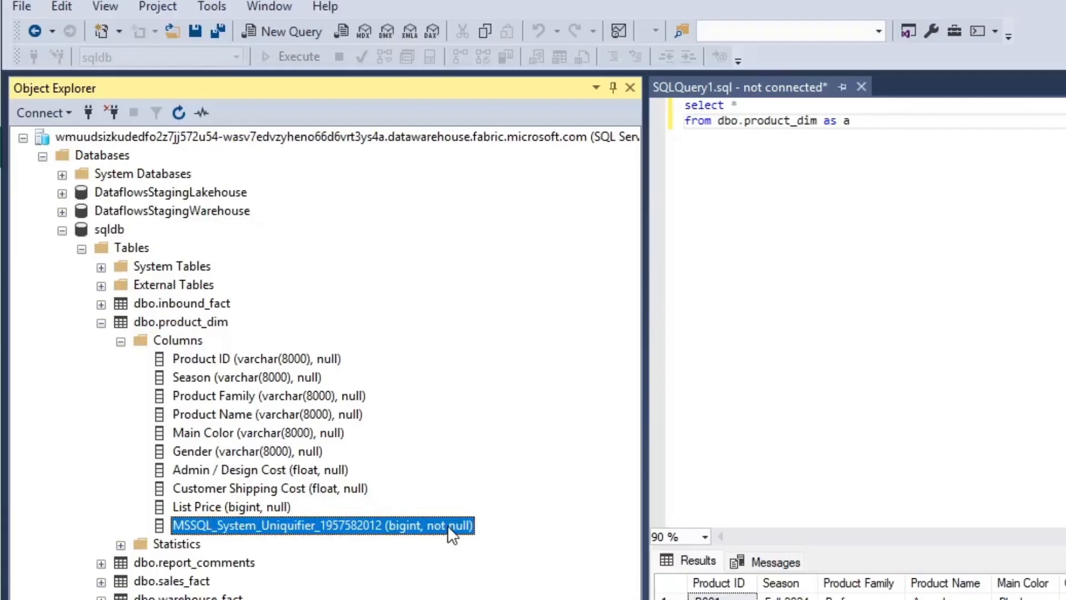
mouse_move(151, 567)
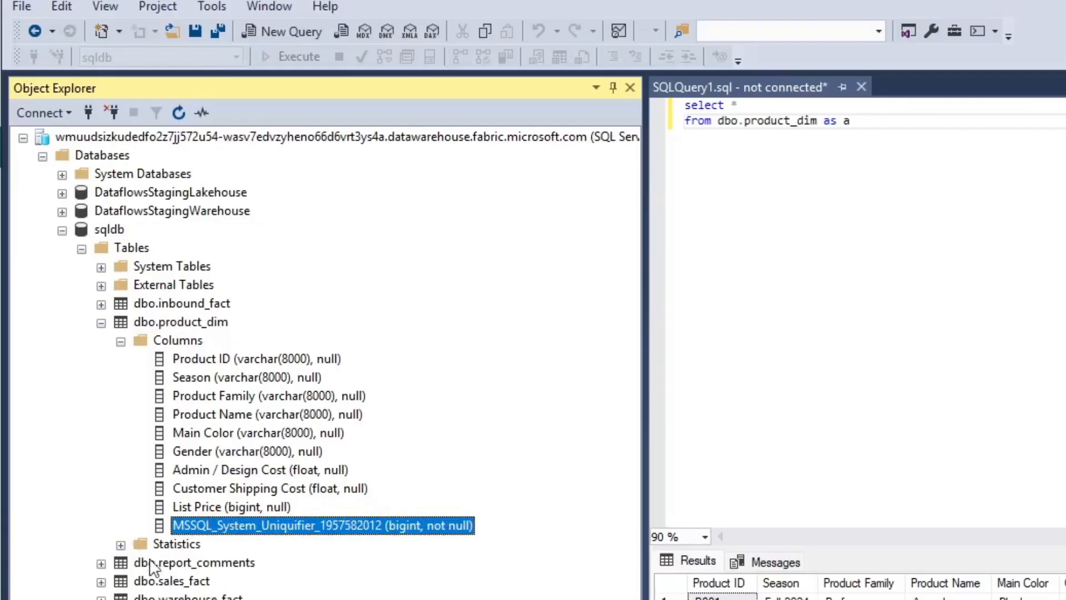
mouse_move(377, 541)
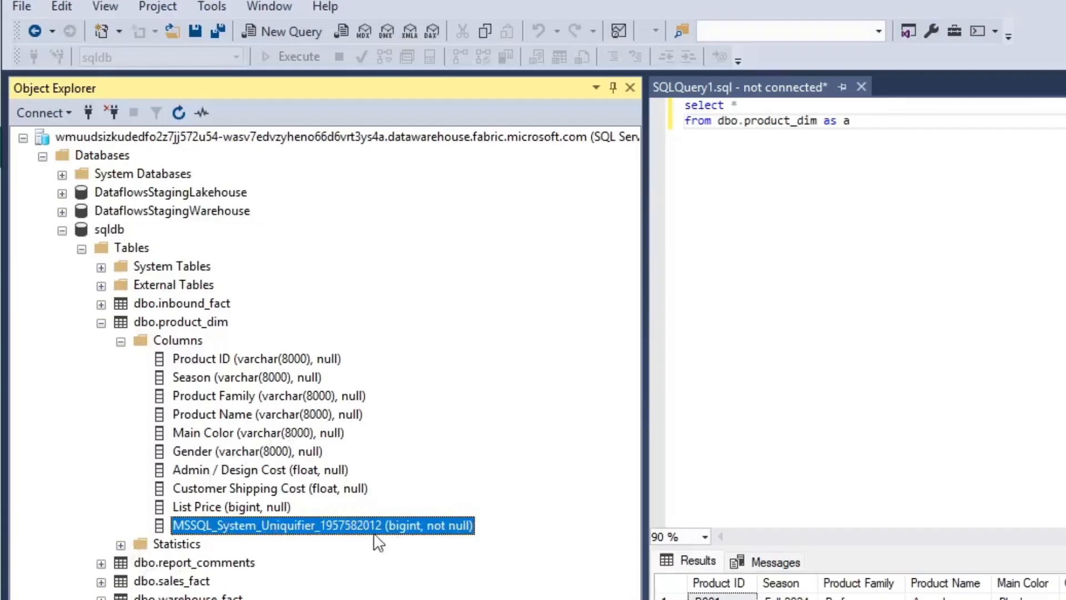
mouse_move(214, 534)
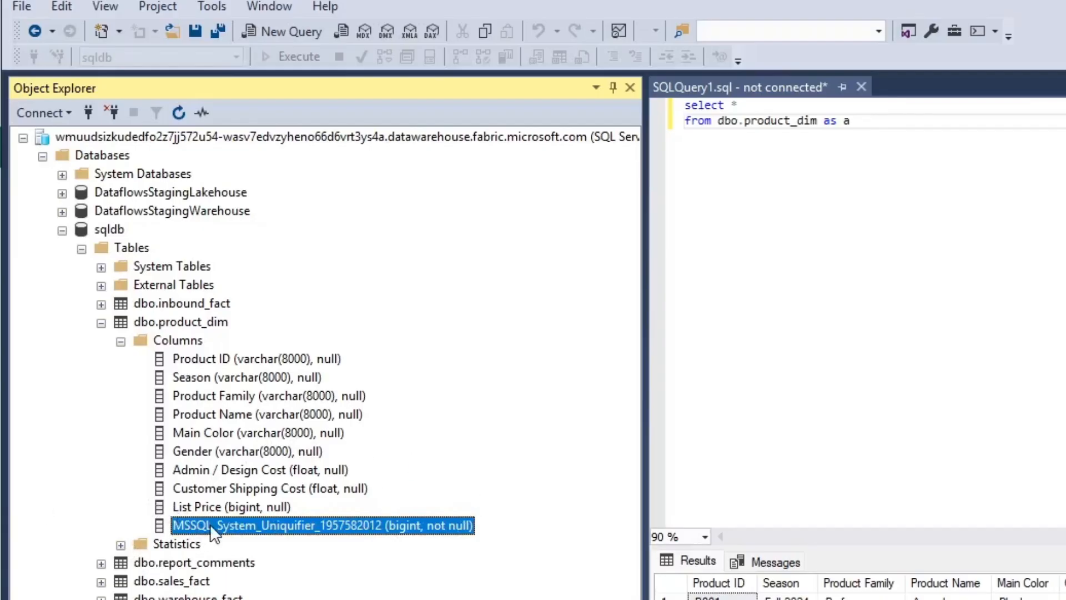
mouse_move(238, 506)
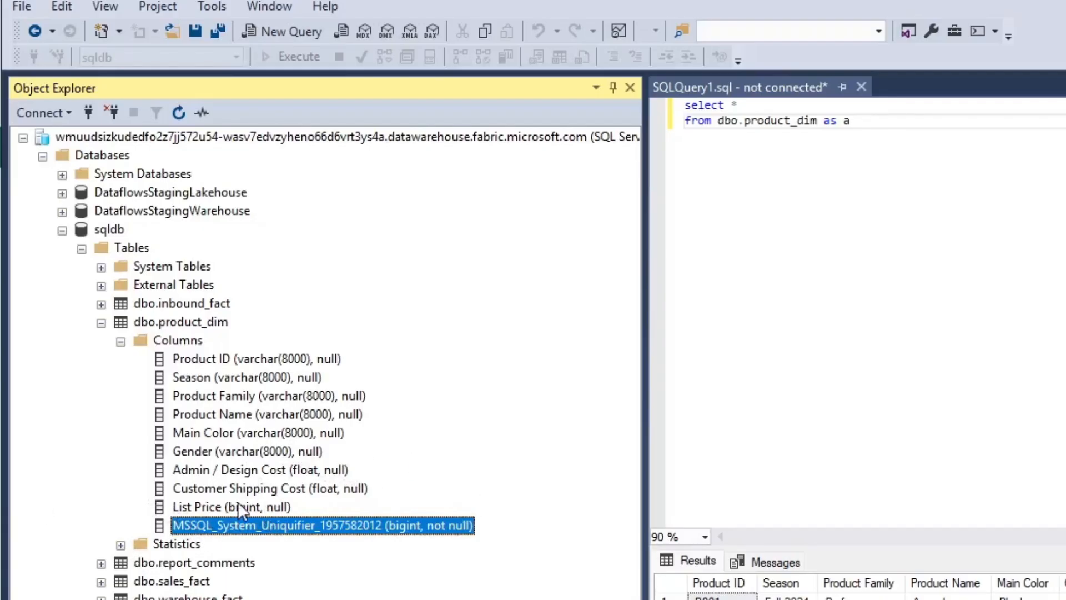
mouse_move(231, 378)
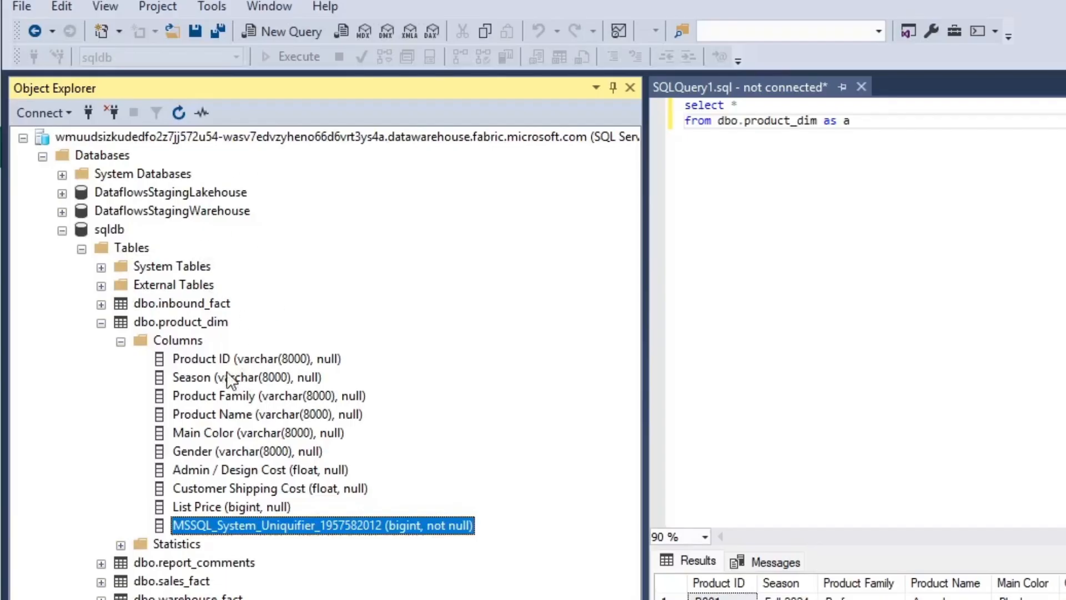
click(257, 358)
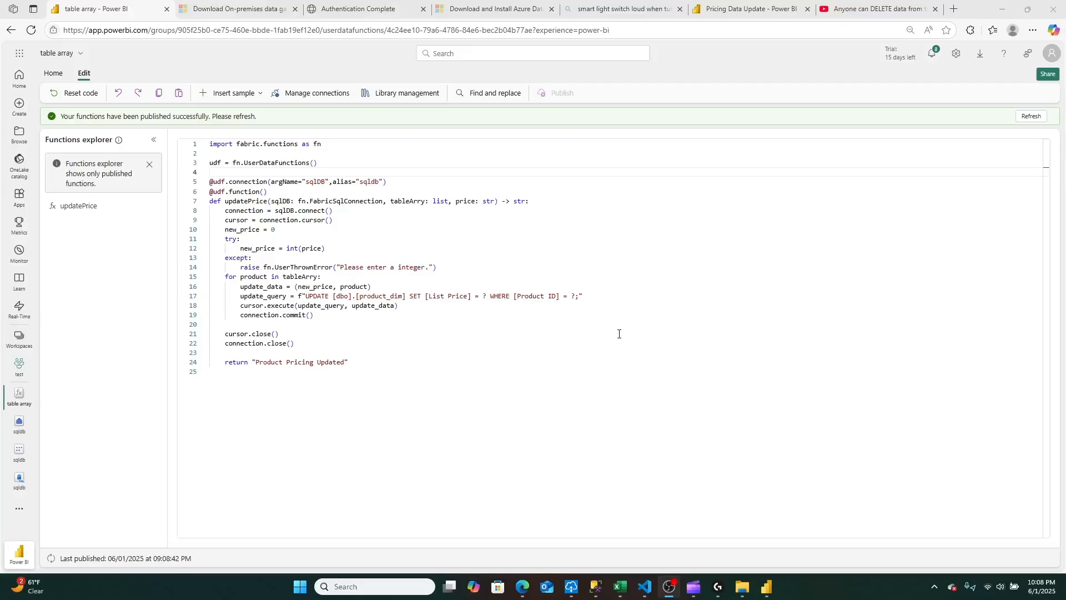
mouse_move(352, 112)
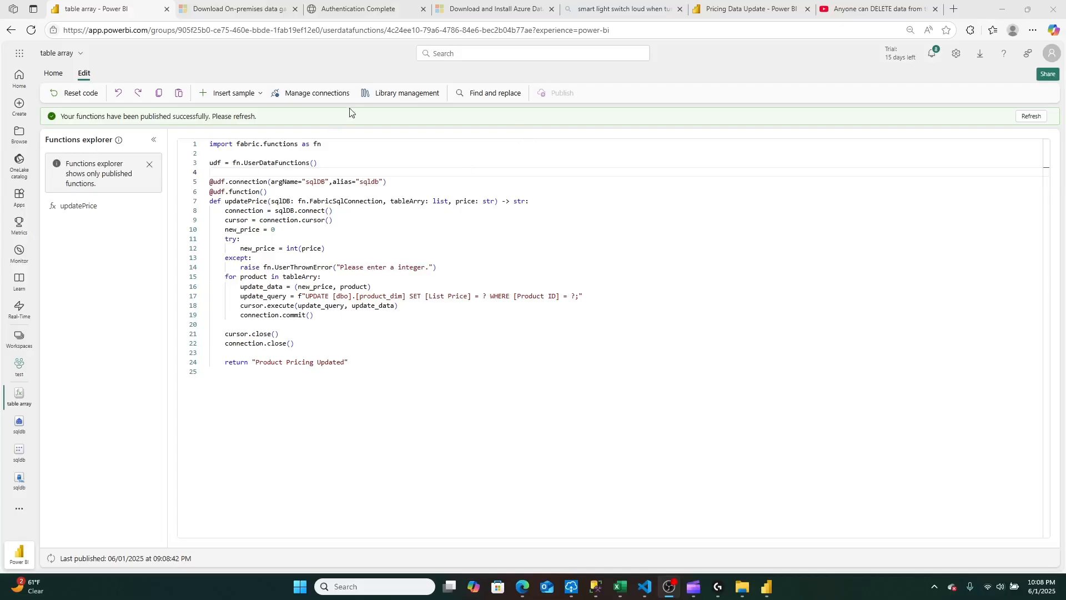
click(315, 93)
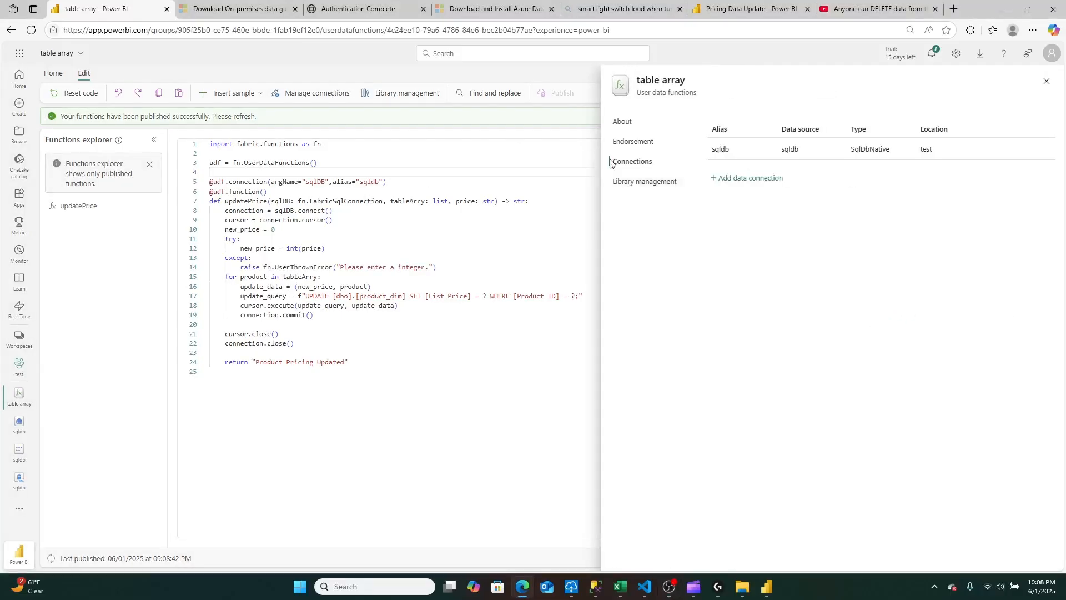
double_click(720, 148)
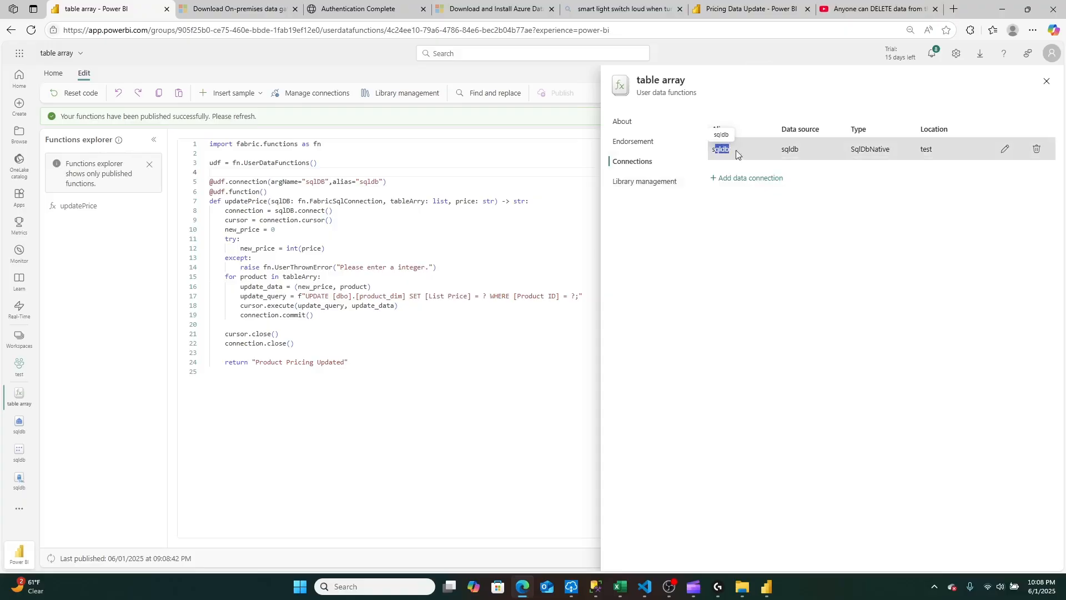
click(1046, 80)
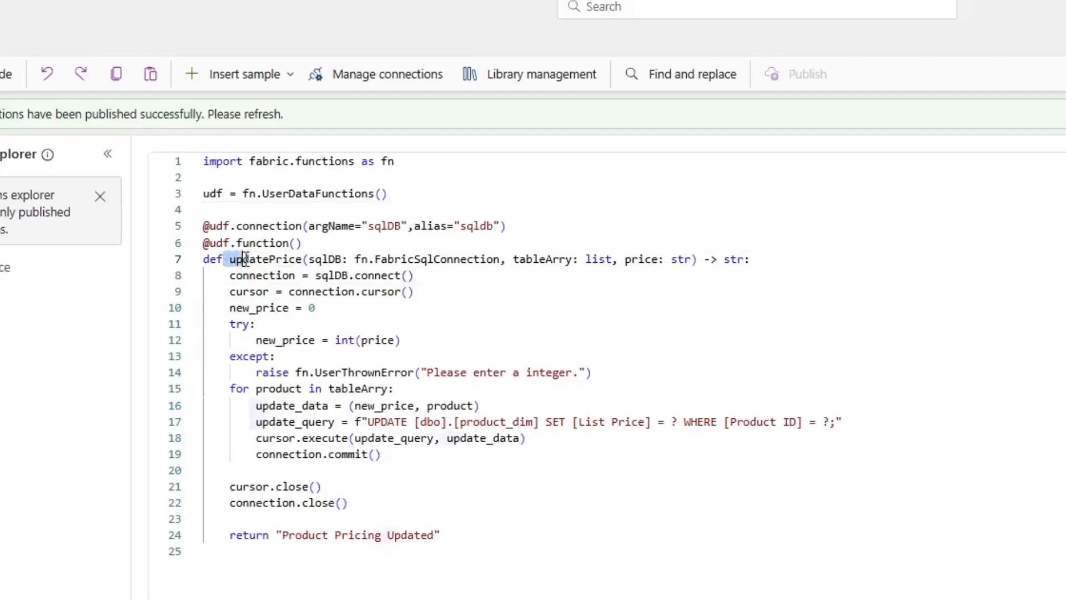
double_click(262, 260)
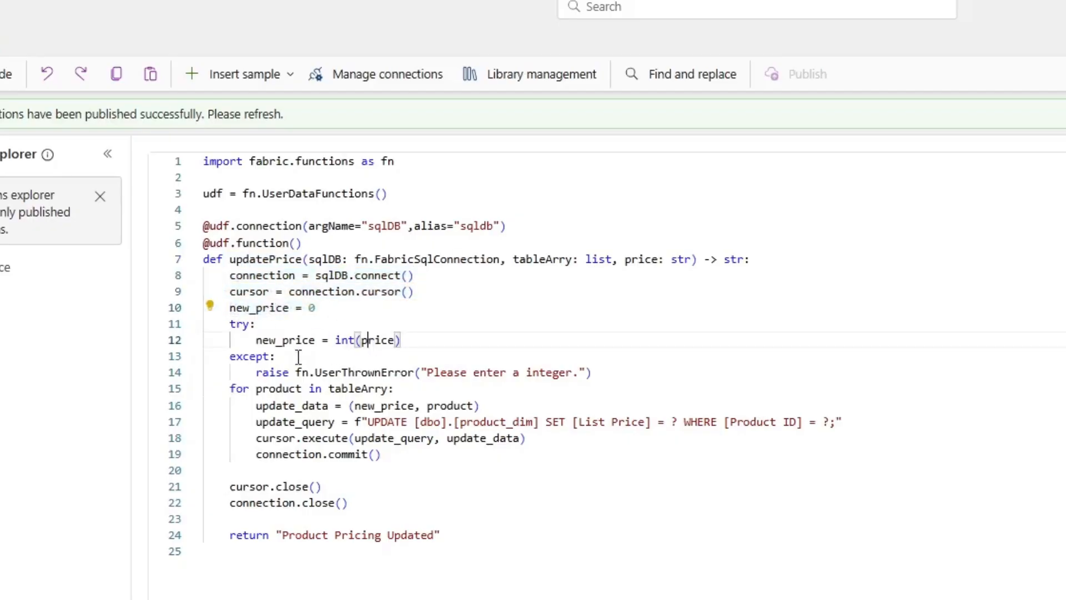
click(651, 260)
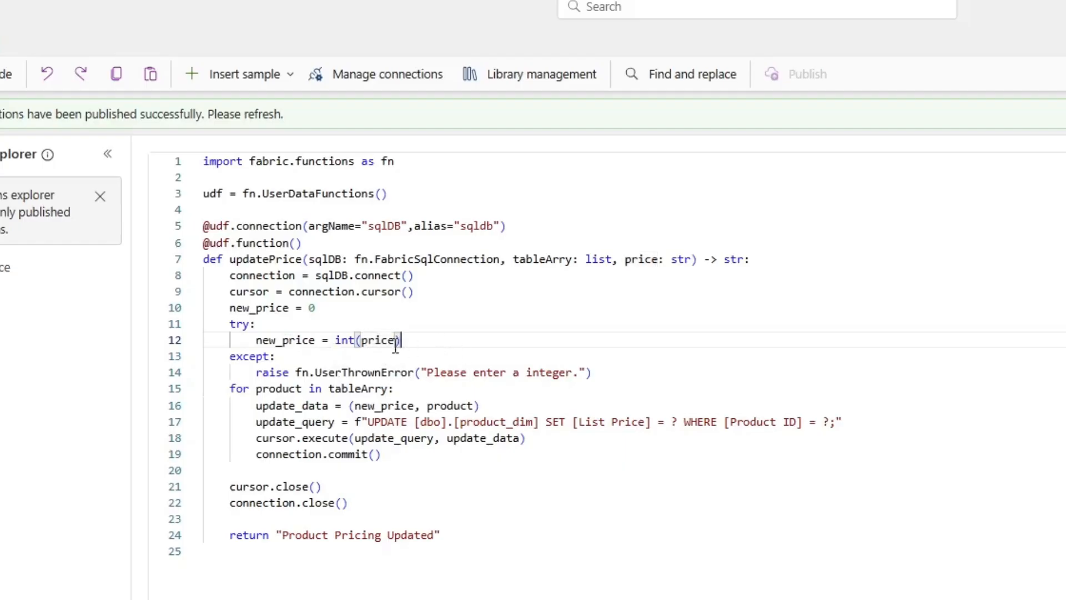
double_click(381, 340)
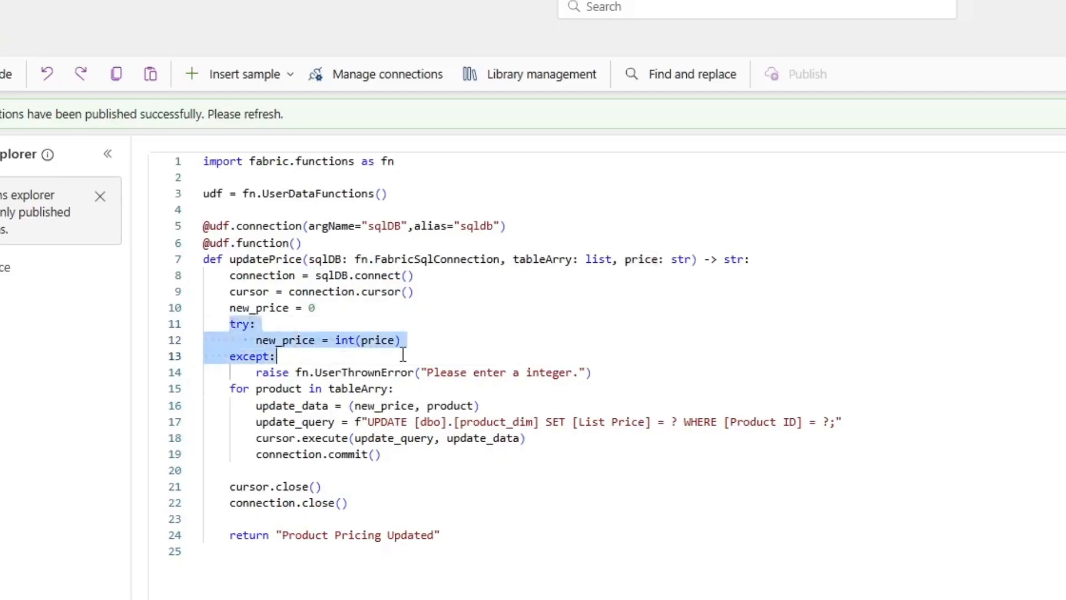
click(445, 372)
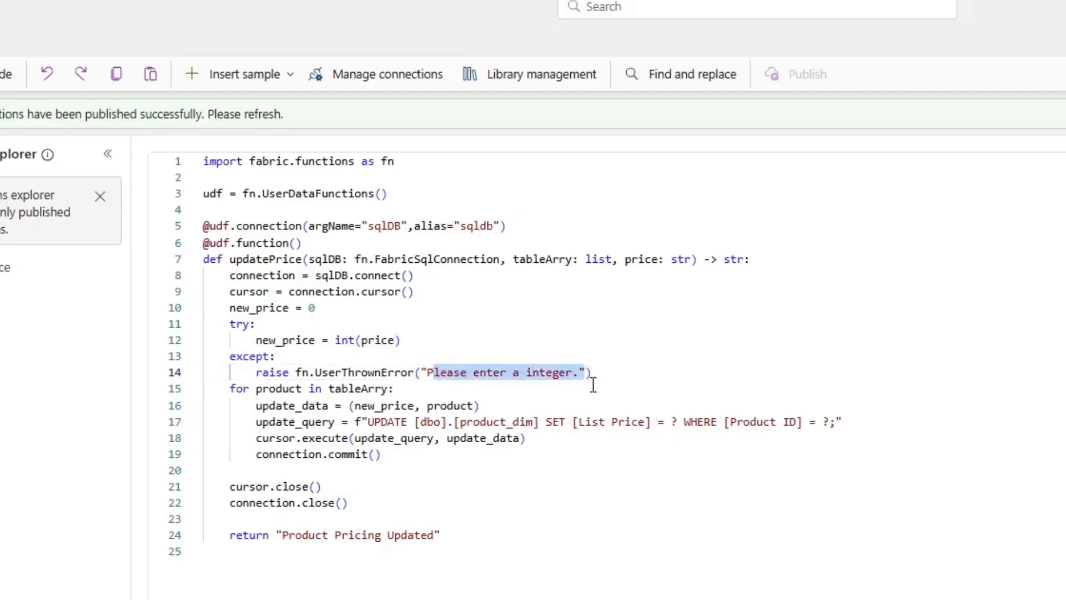
mouse_move(554, 372)
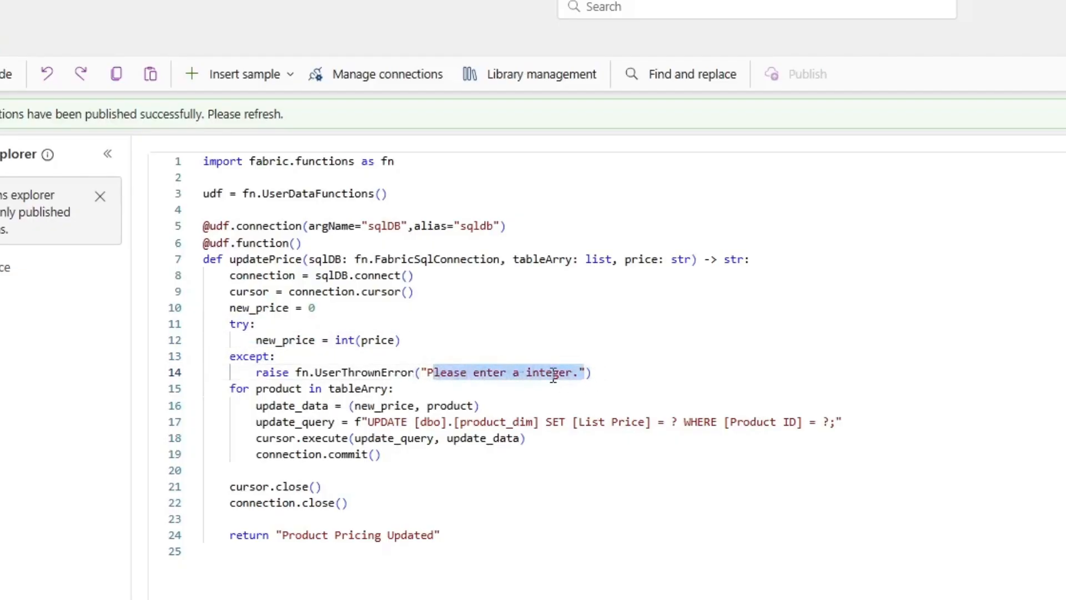
click(234, 388)
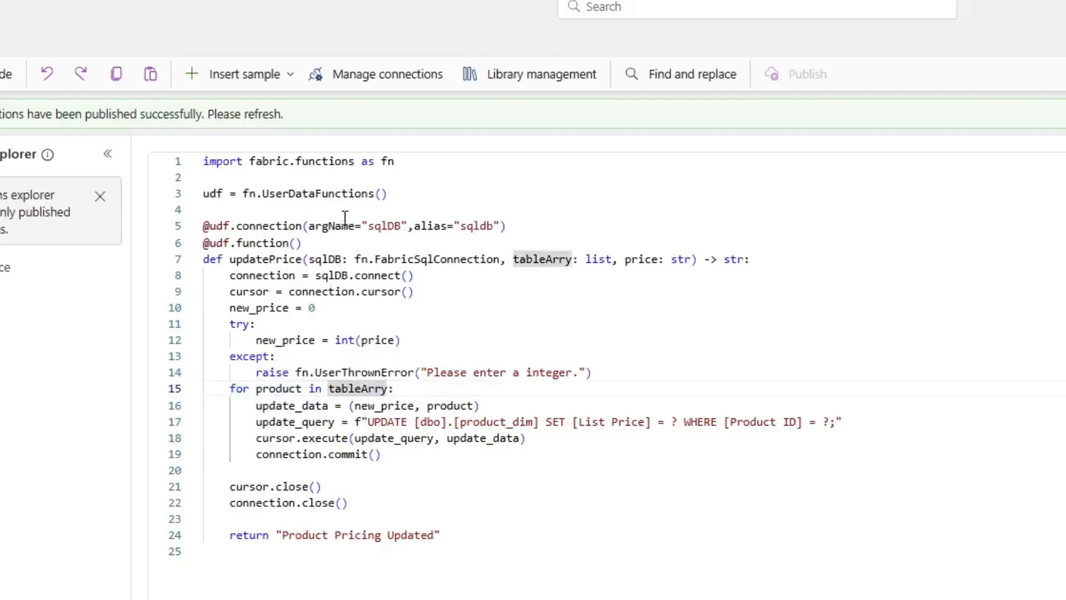
double_click(278, 388)
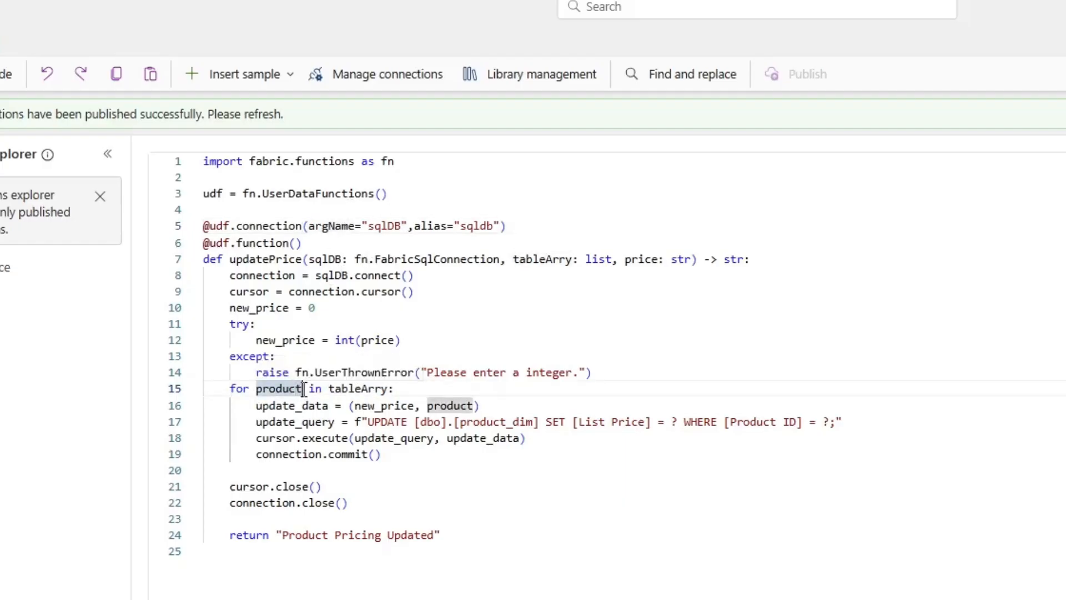
double_click(278, 388)
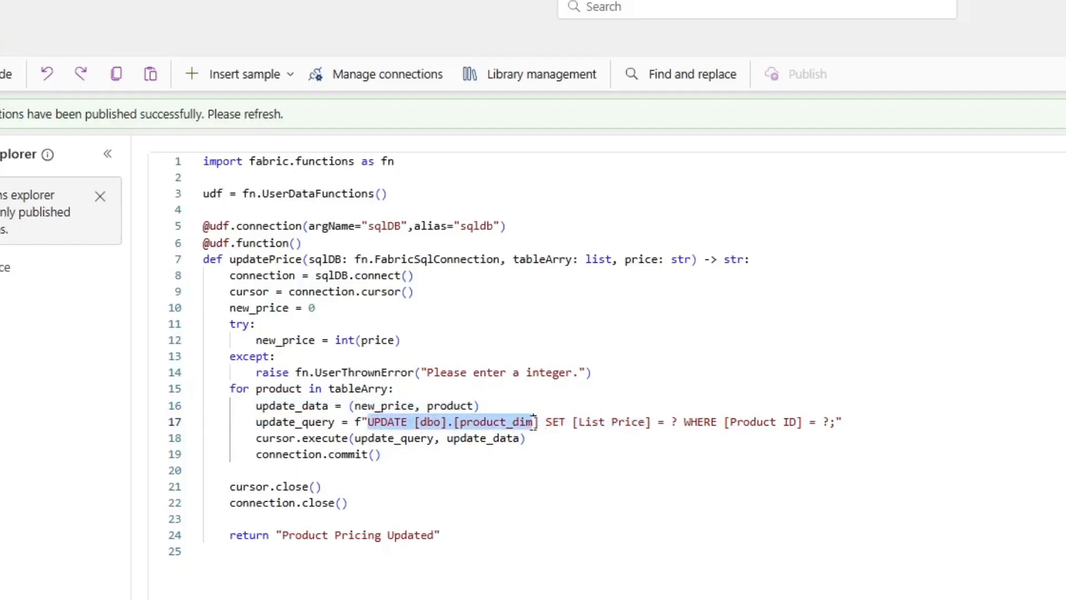
click(670, 422)
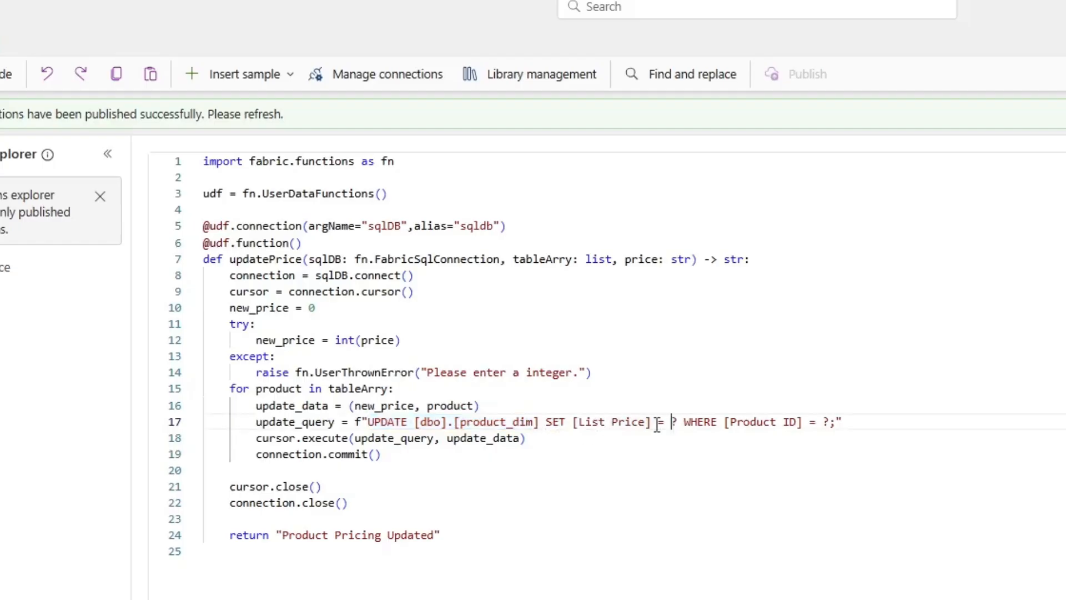
double_click(284, 340)
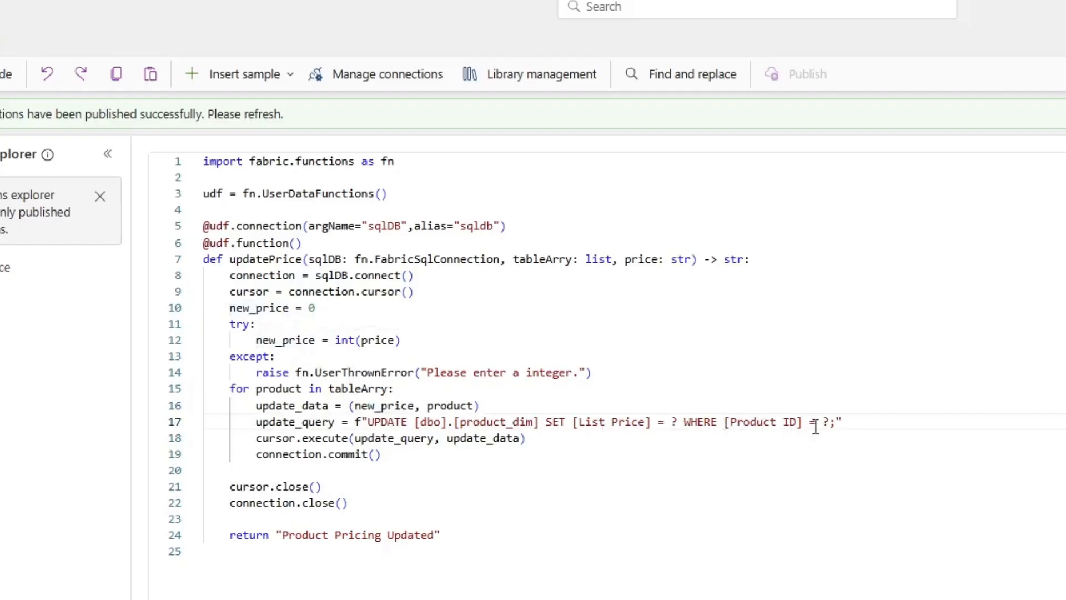
double_click(448, 405)
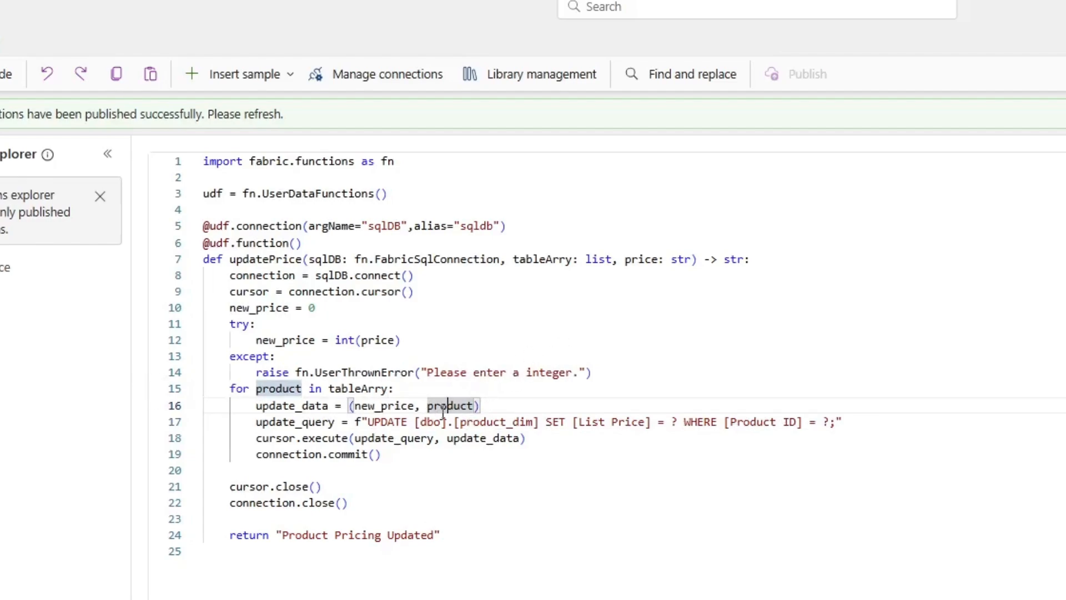
mouse_move(808, 432)
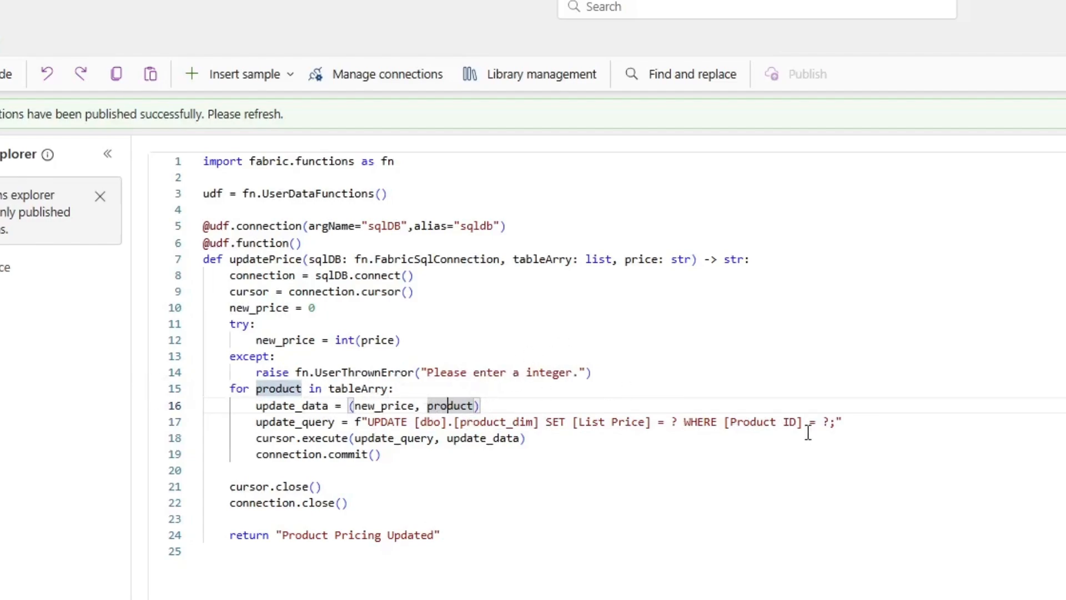